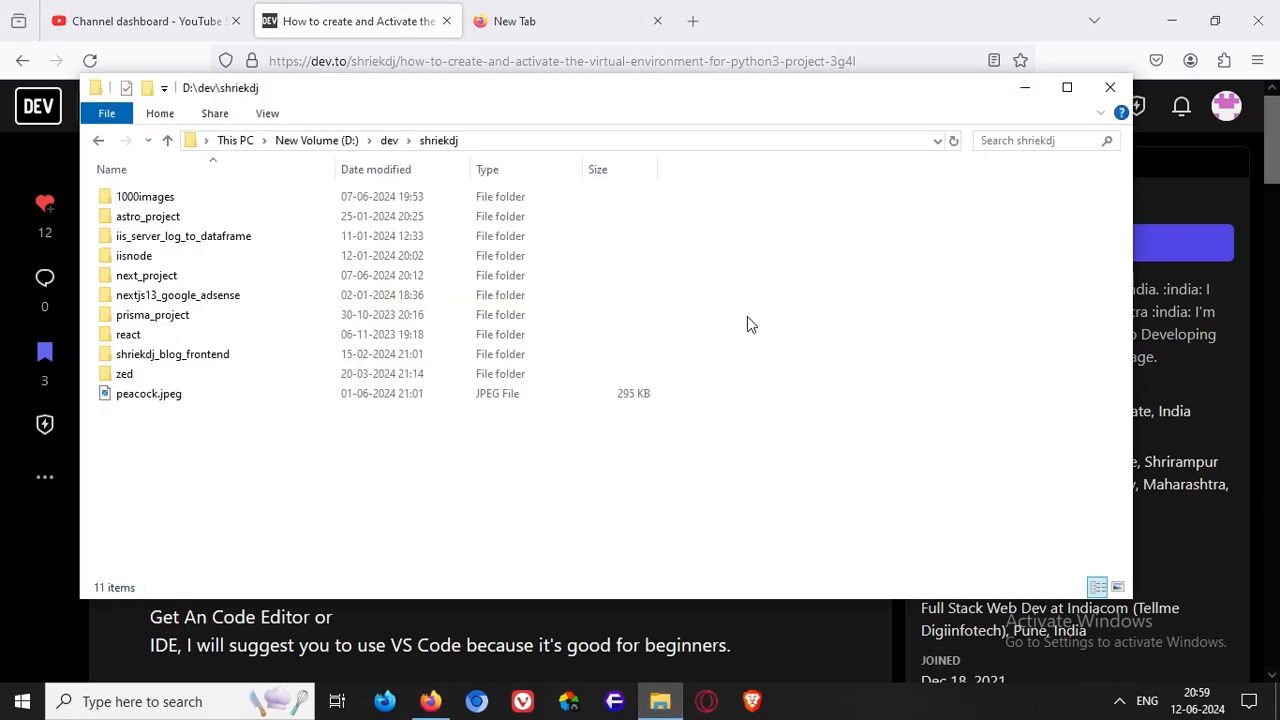
Create a new folder named py_project in the dev workspace and enter it.
right_click(752, 324)
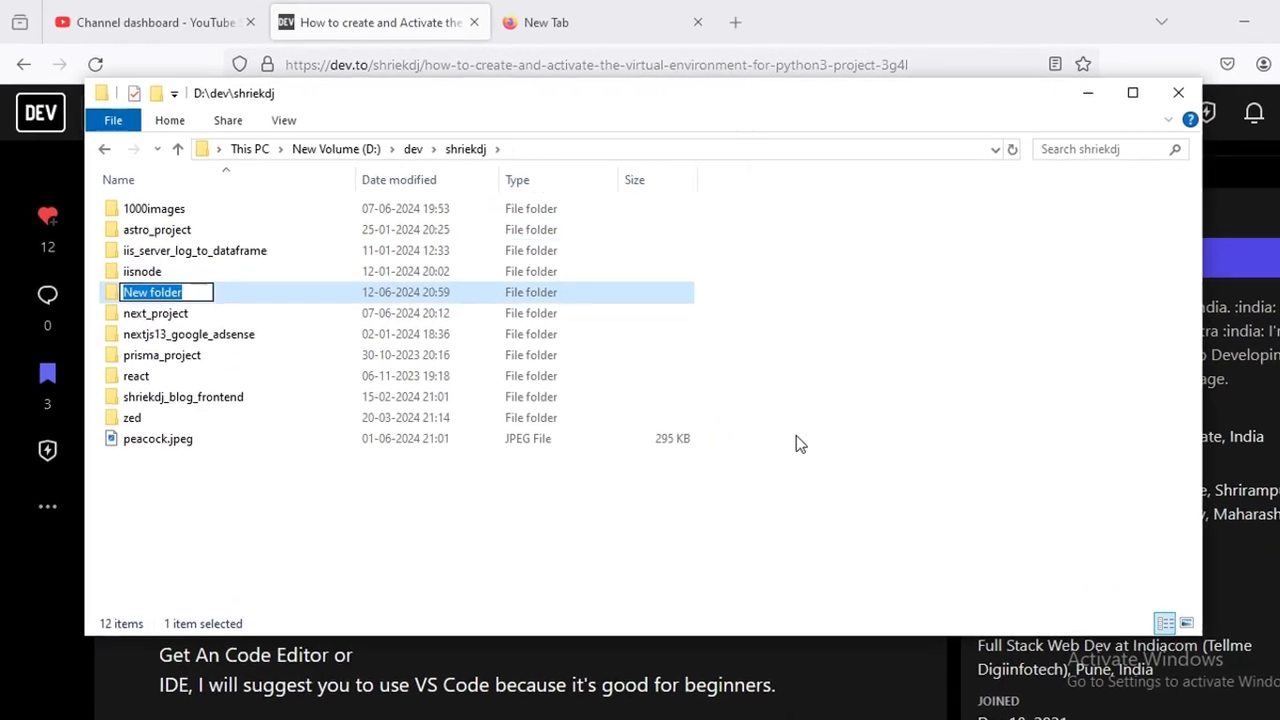
text(py_project)
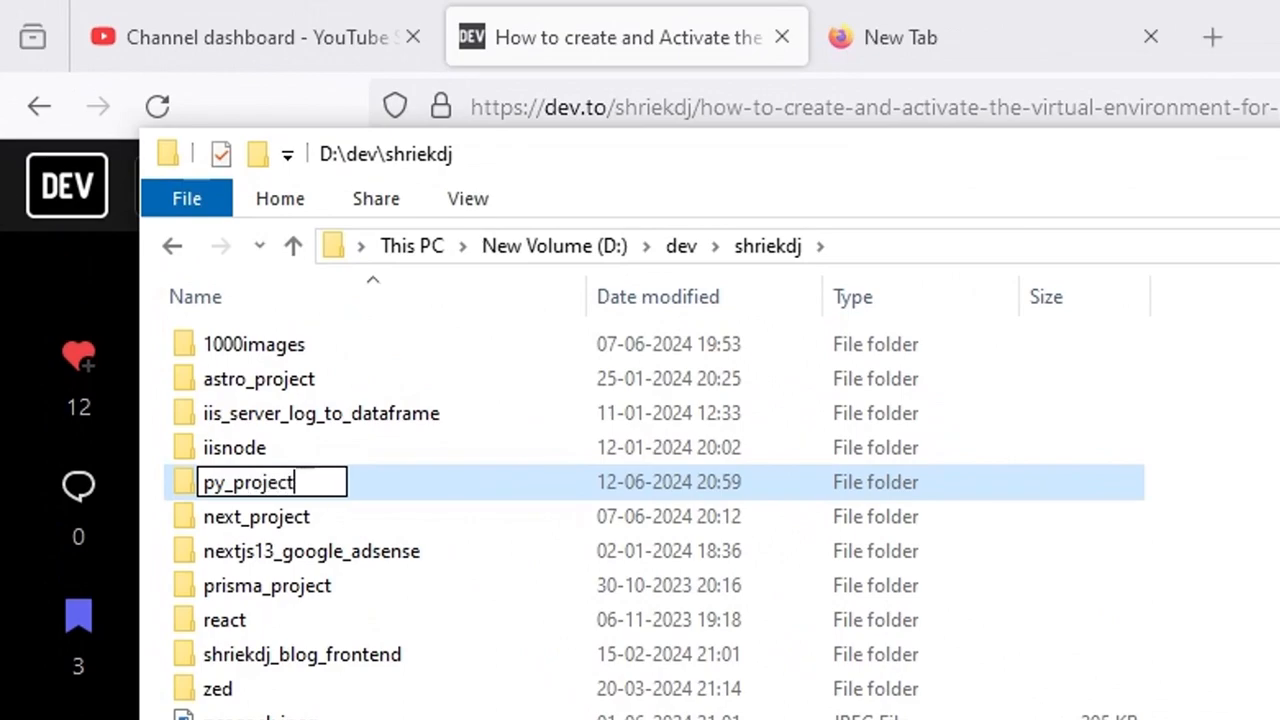
double_click(256, 516)
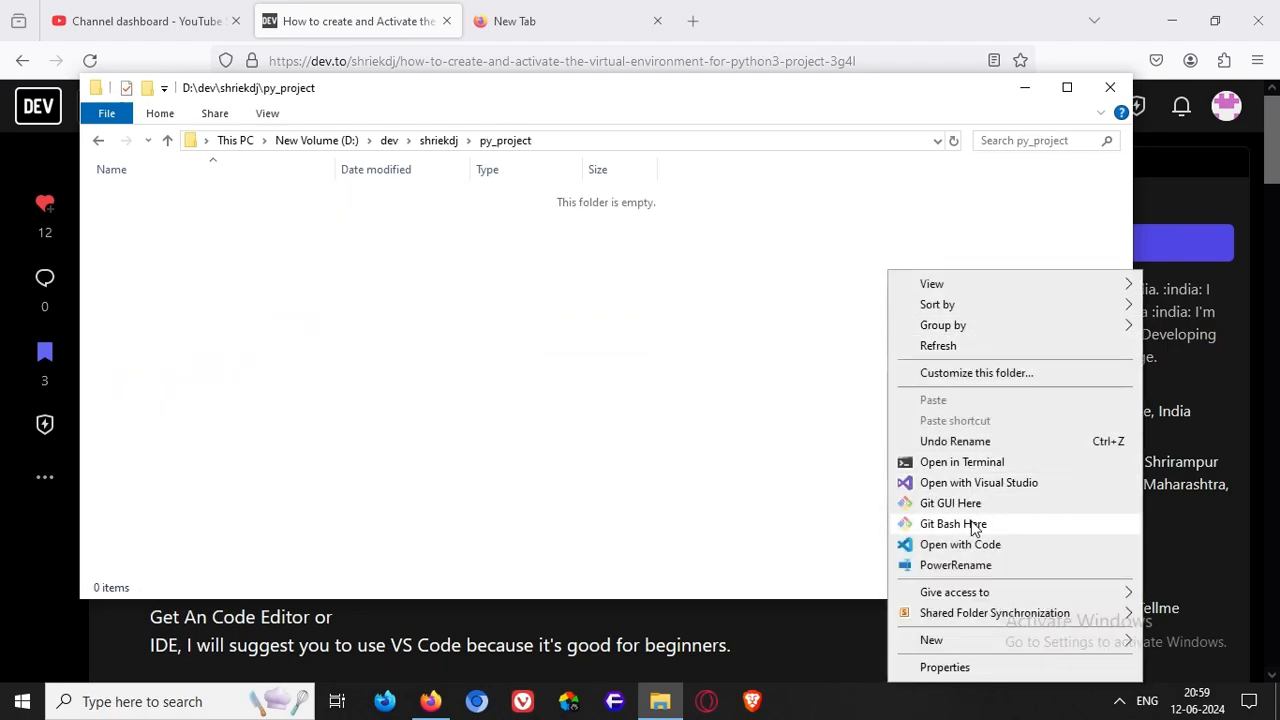
Launch a Command Prompt rooted in the py_project folder.
click(590, 190)
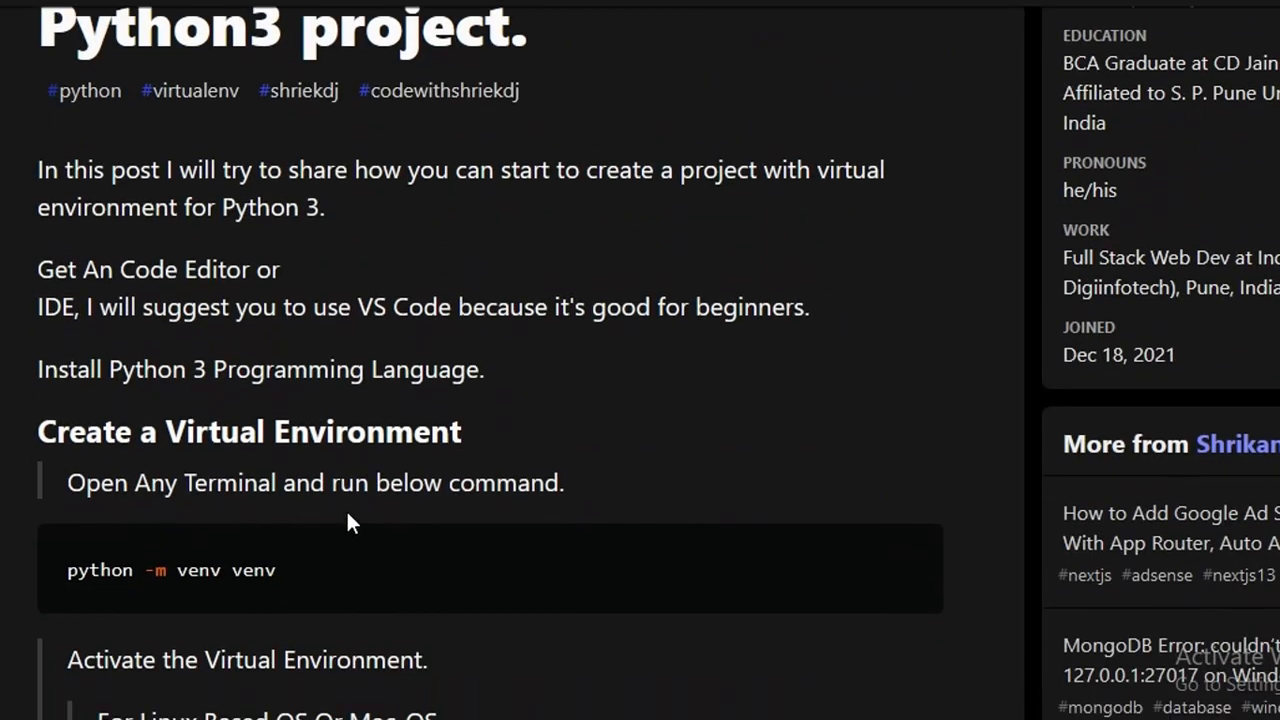
scroll(up, 3)
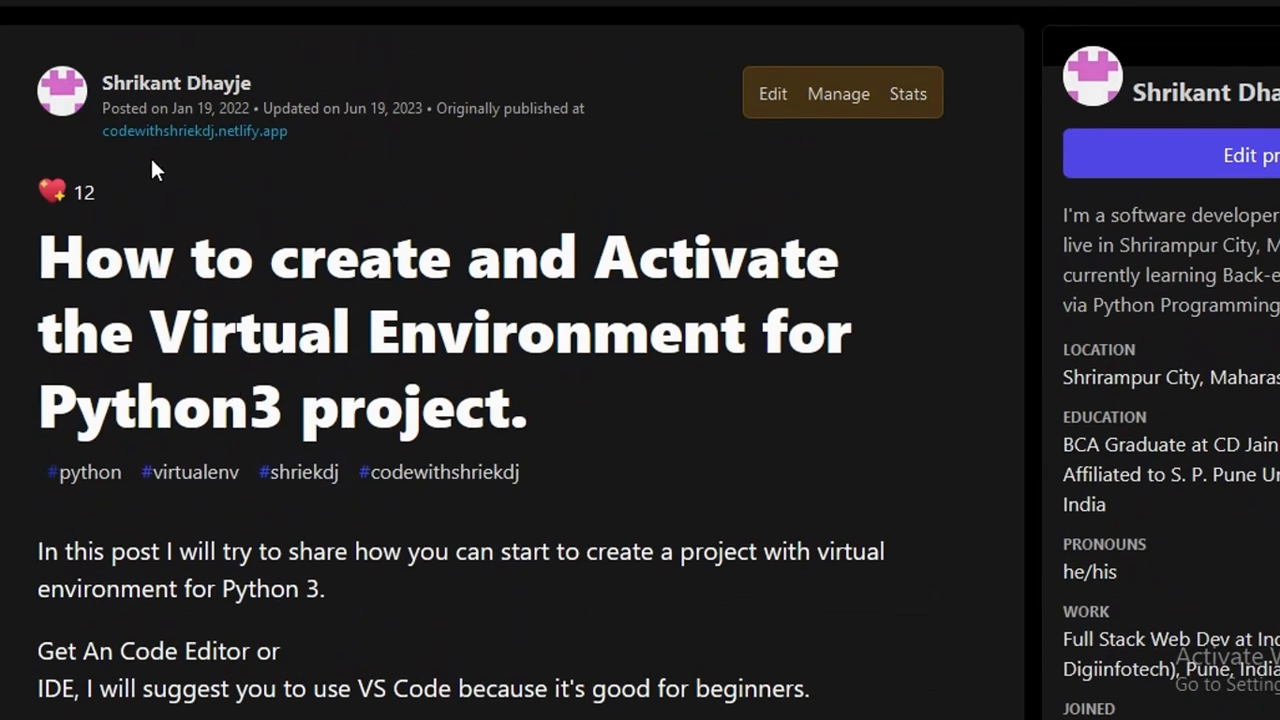
double_click(176, 84)
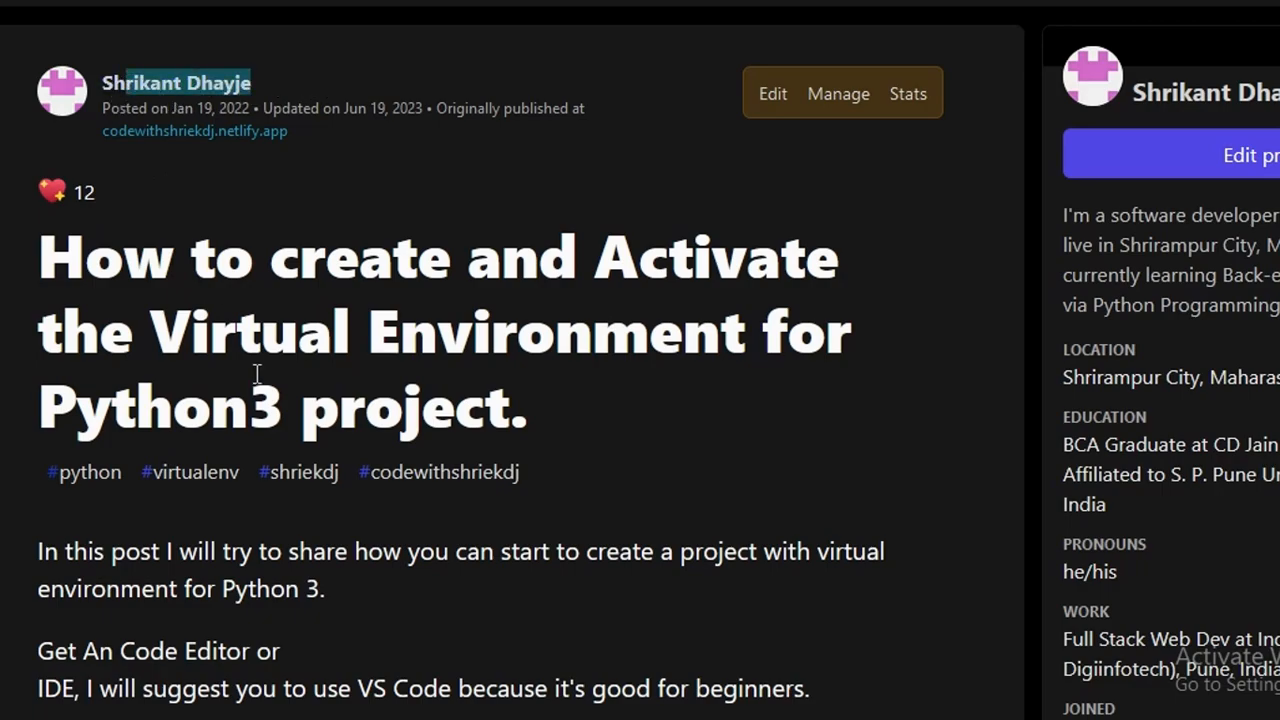
scroll(down, 3)
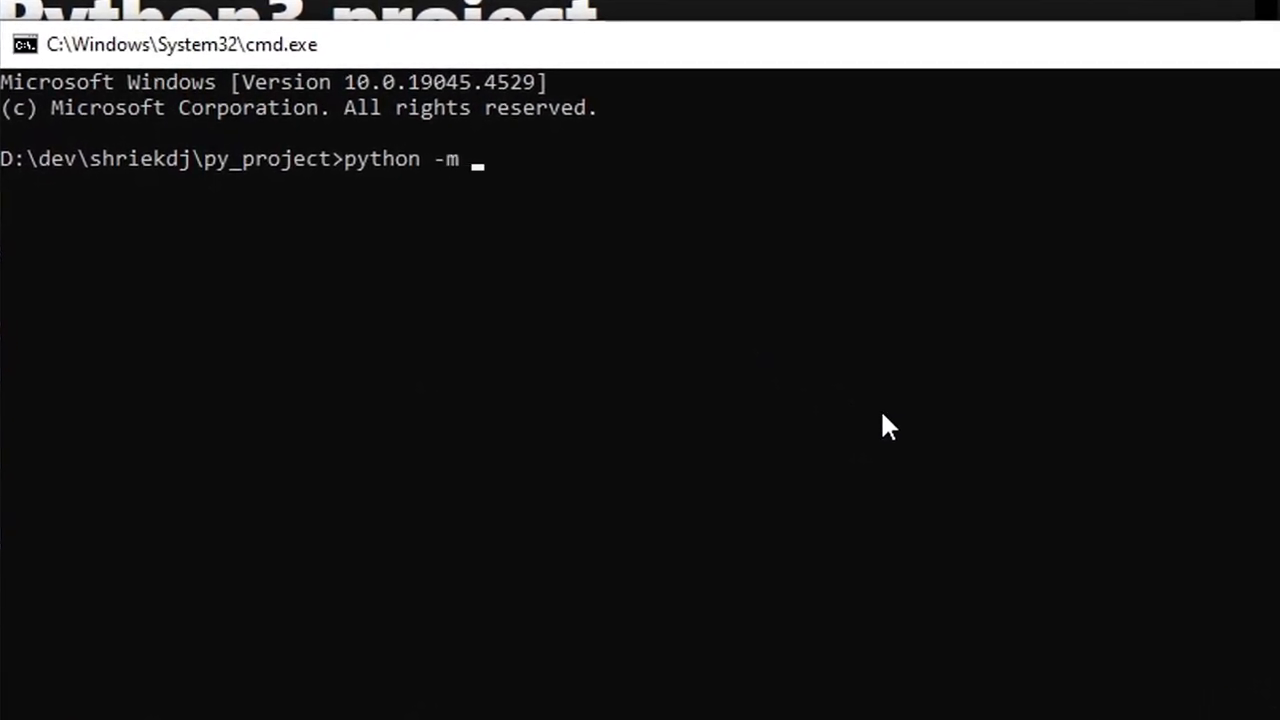
Run python -m venv venv to create the virtual environment folder named venv.
text(venv venv)
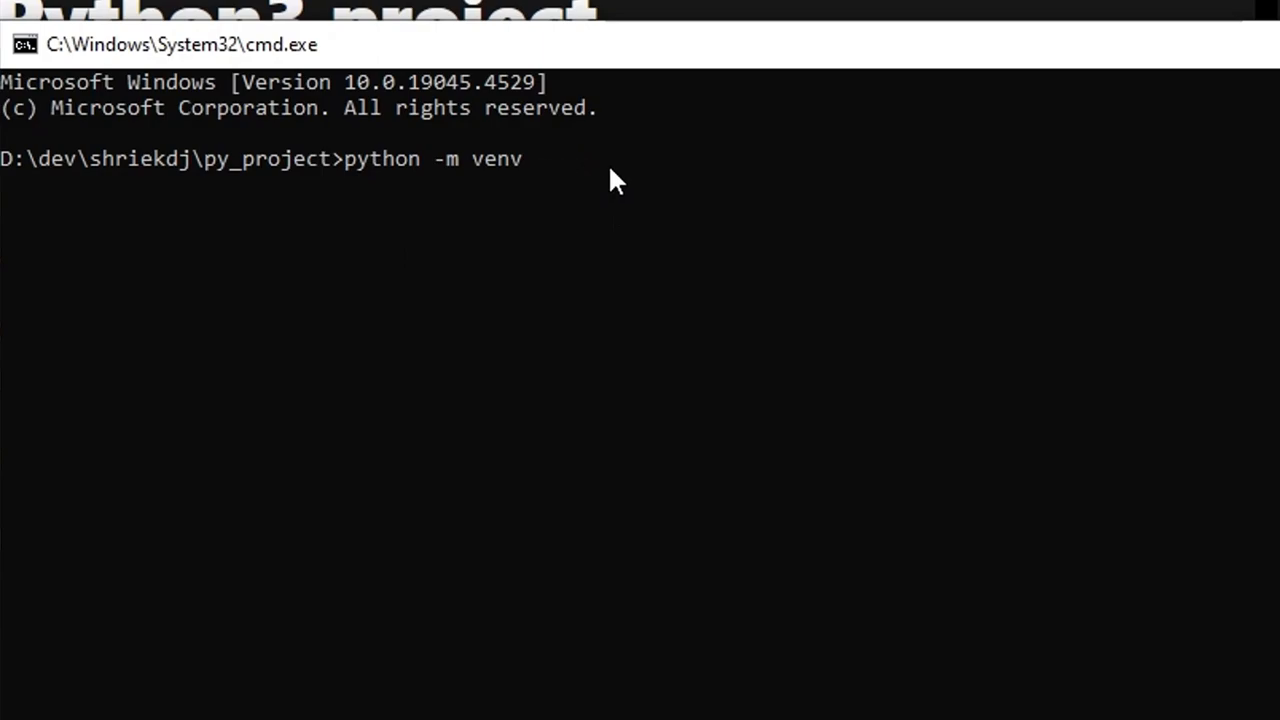
text(folder)
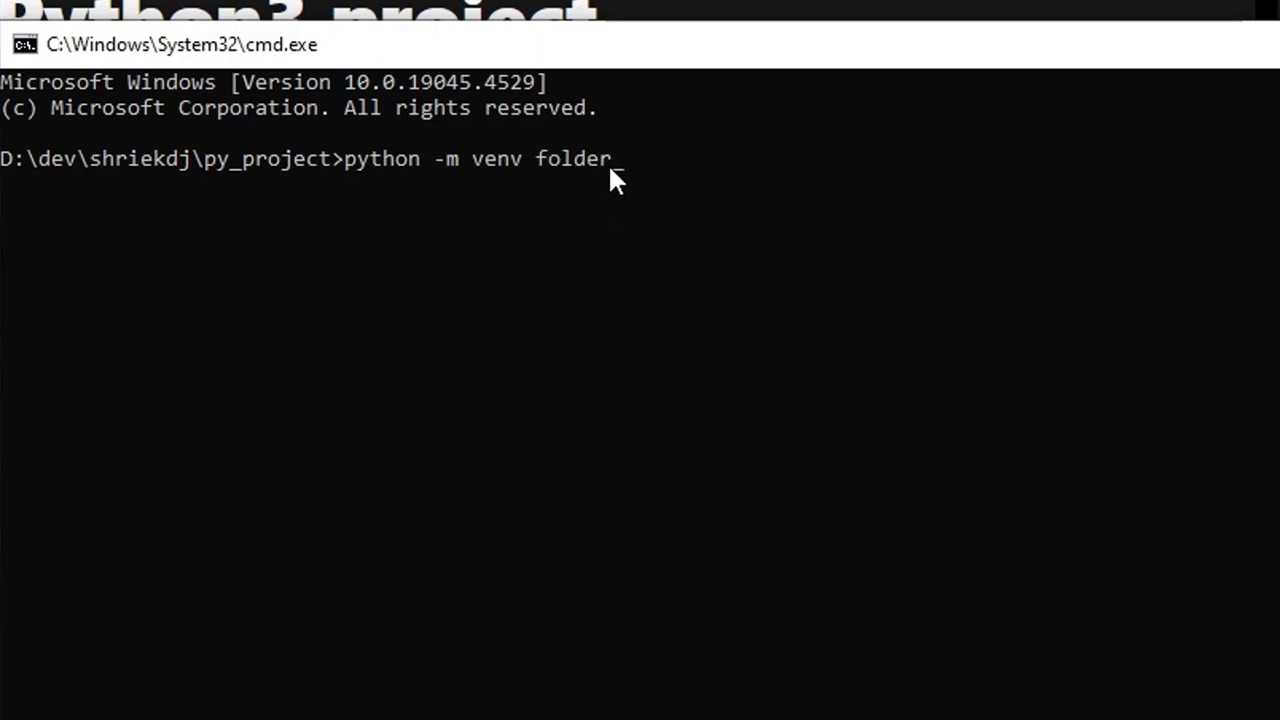
text(_name_)
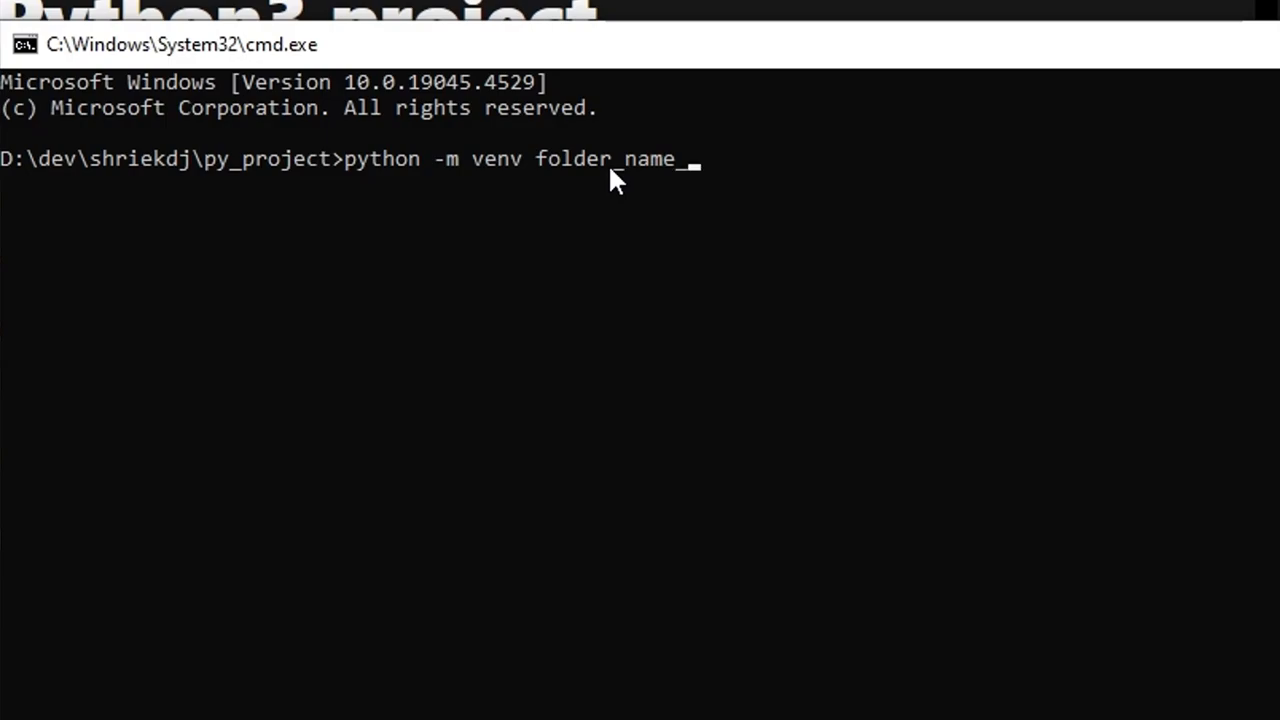
text(of_)
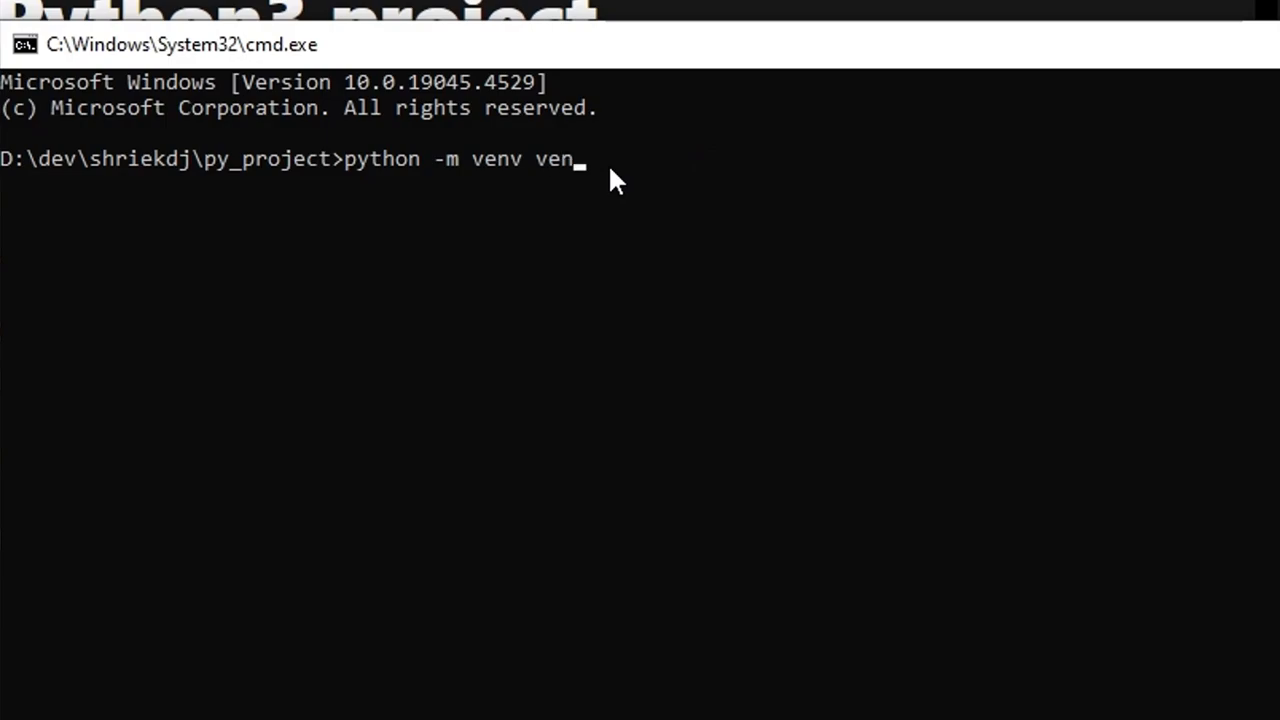
text(v_folde)
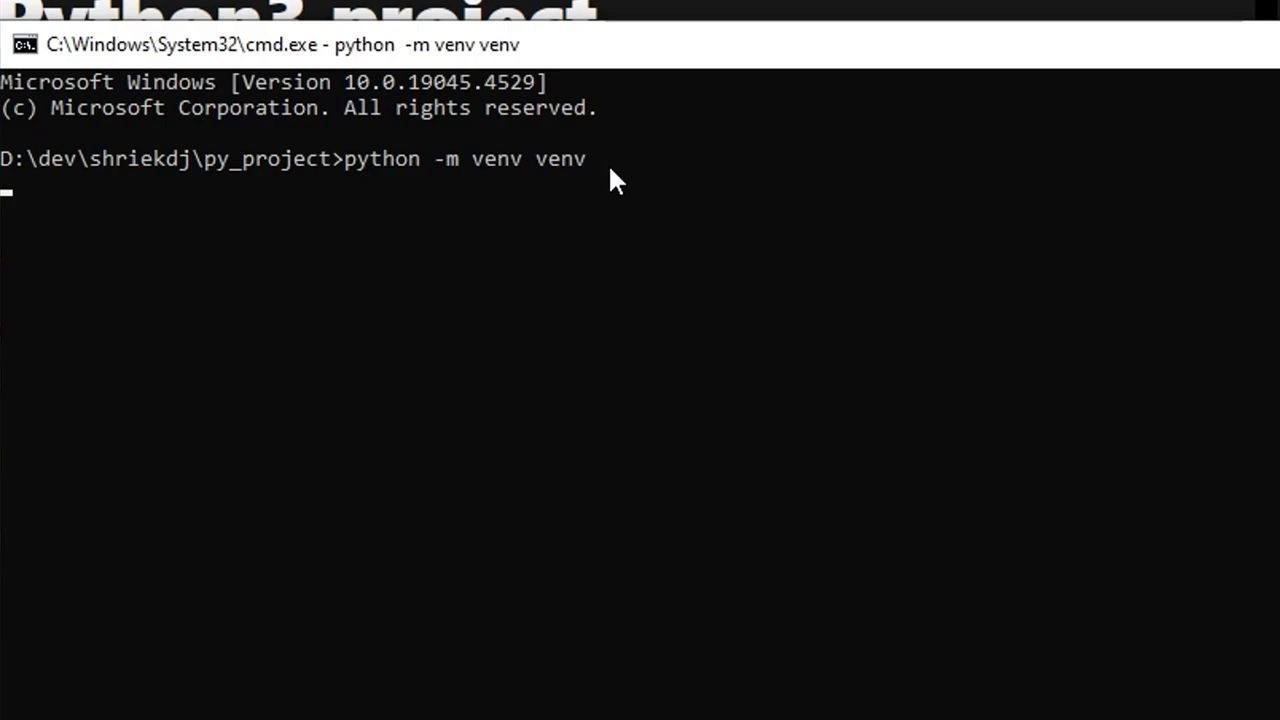
mouse_move(370, 264)
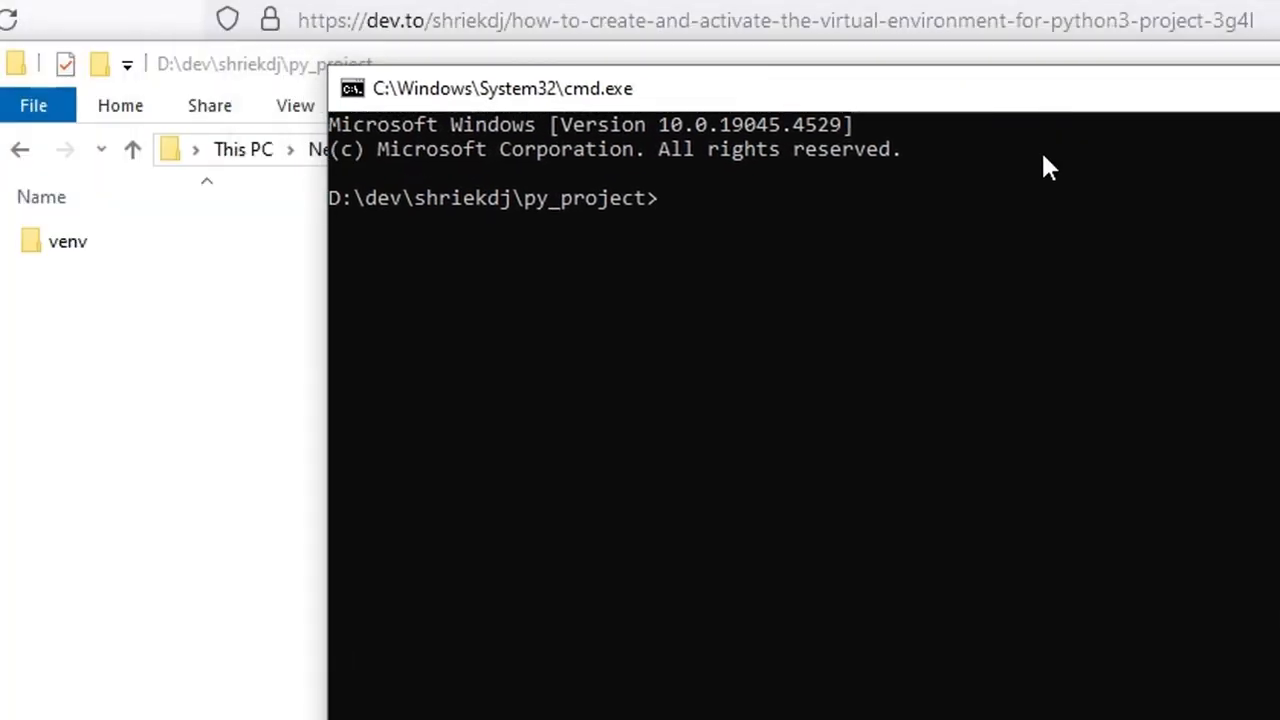
text(pytho)
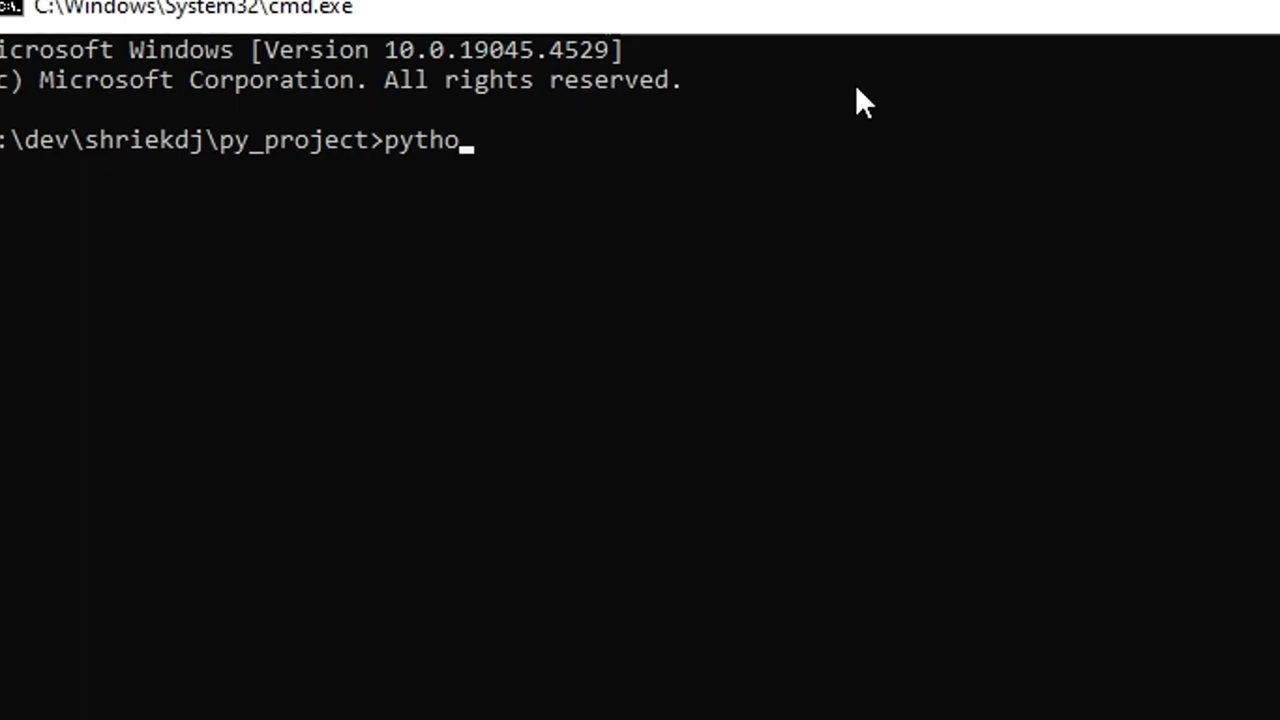
text(n3)
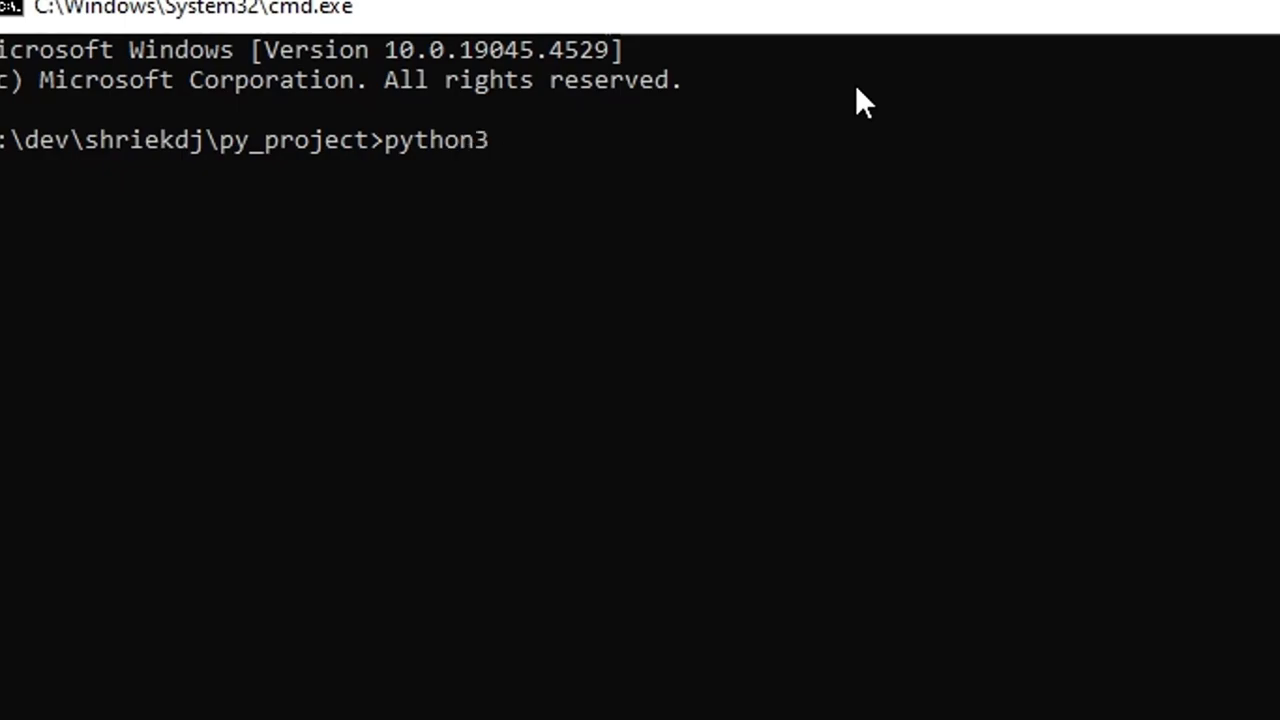
text(-m ve)
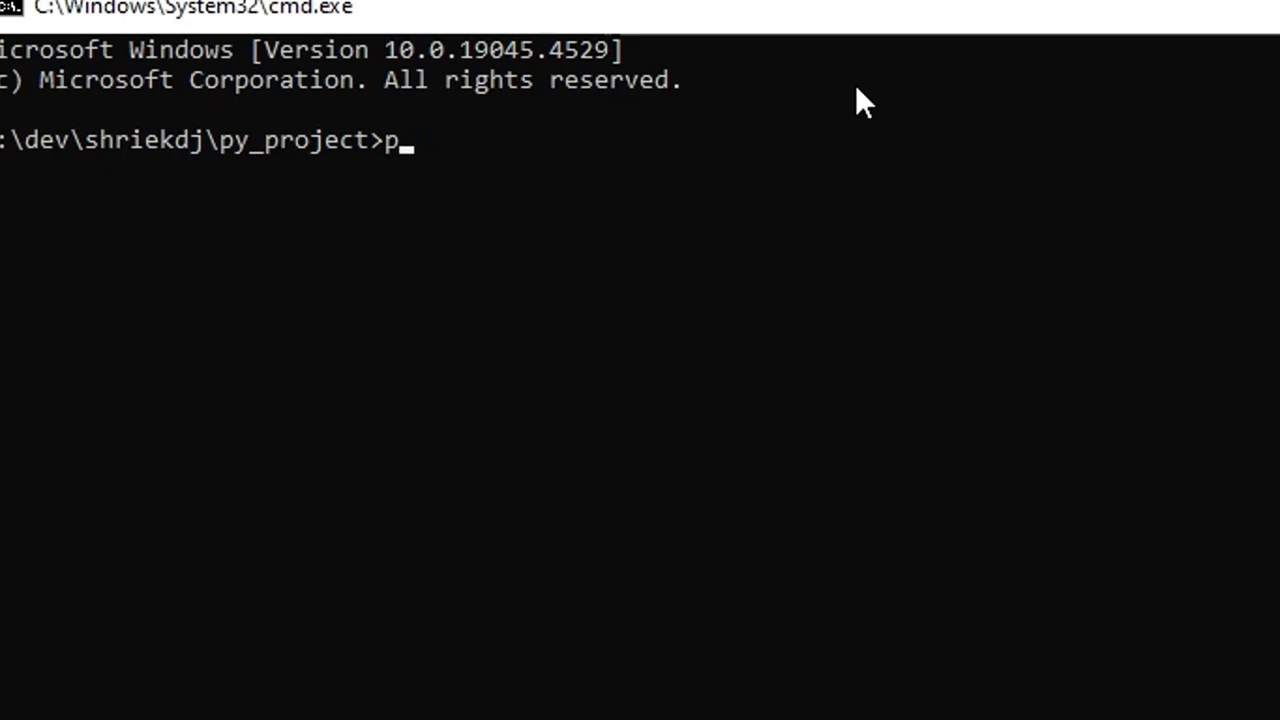
text(yt)
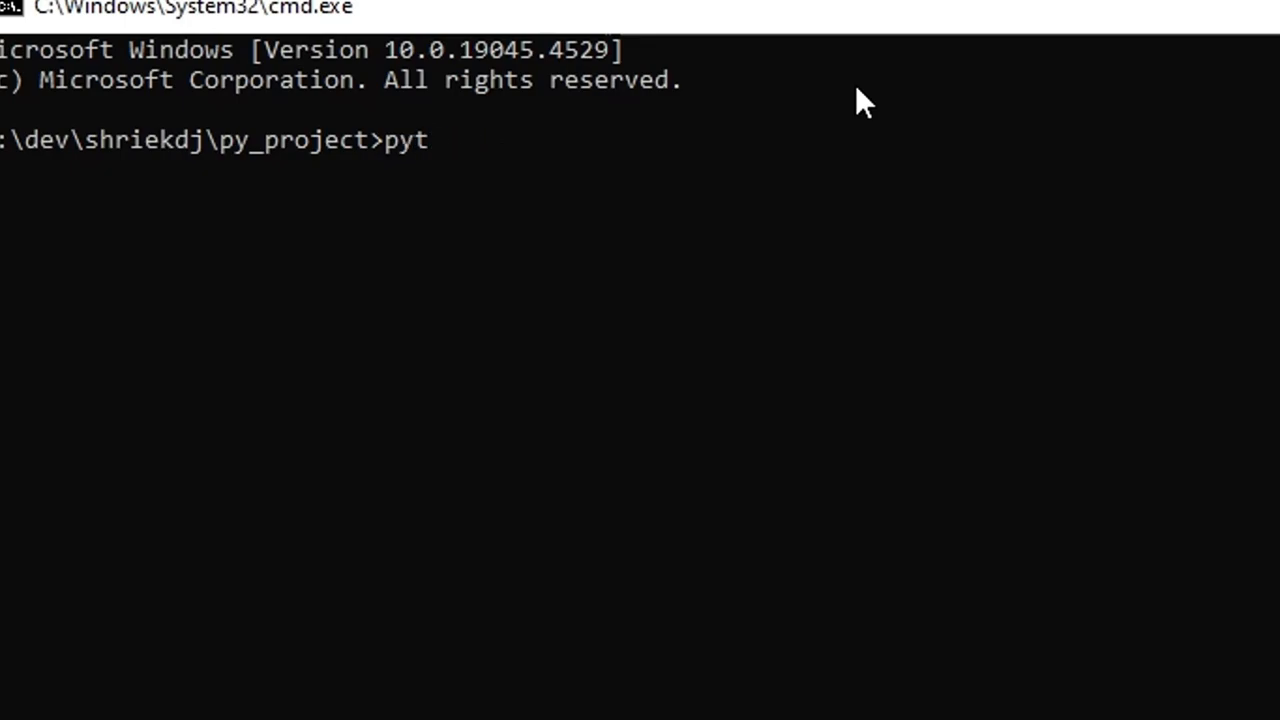
text(hon3)
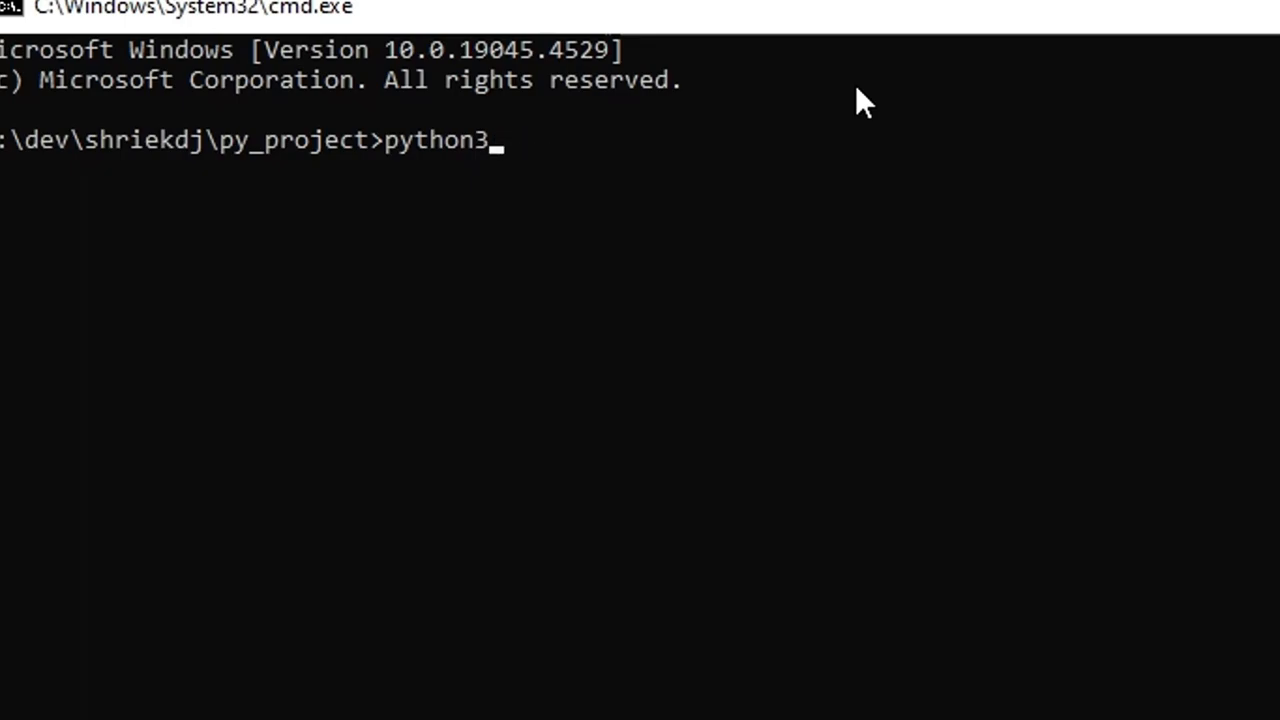
text(.)
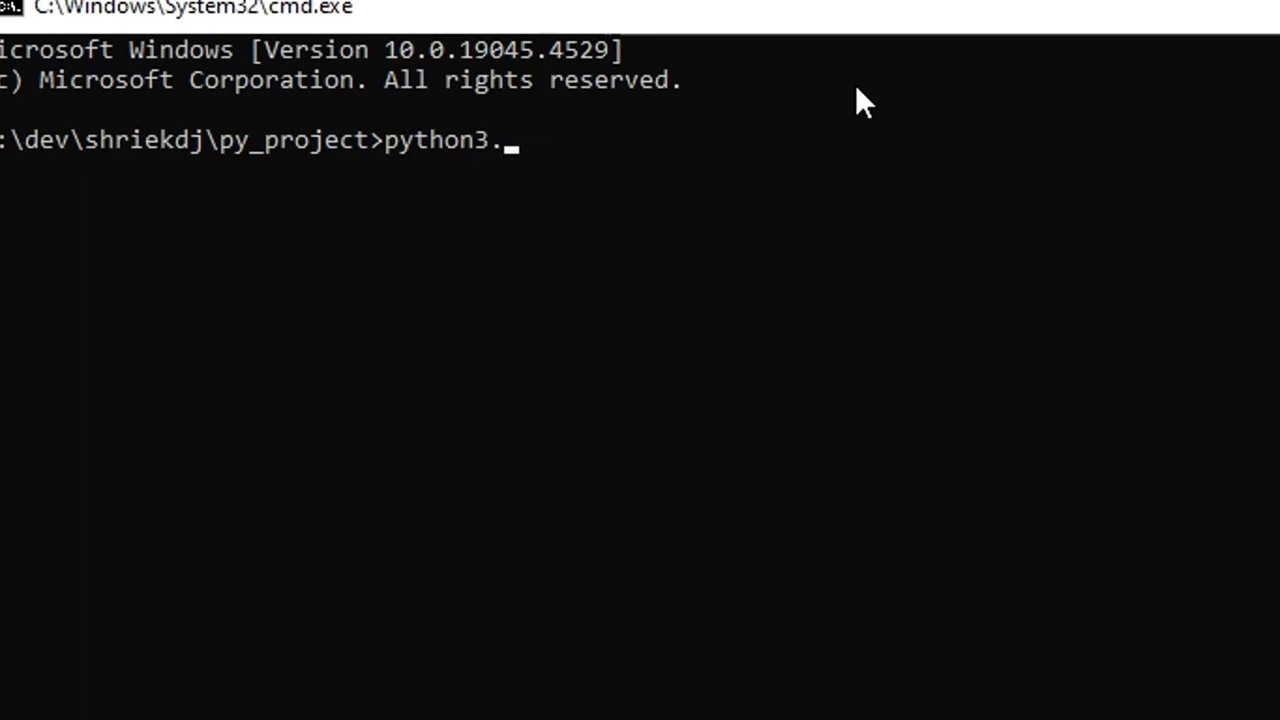
key(Backspace)
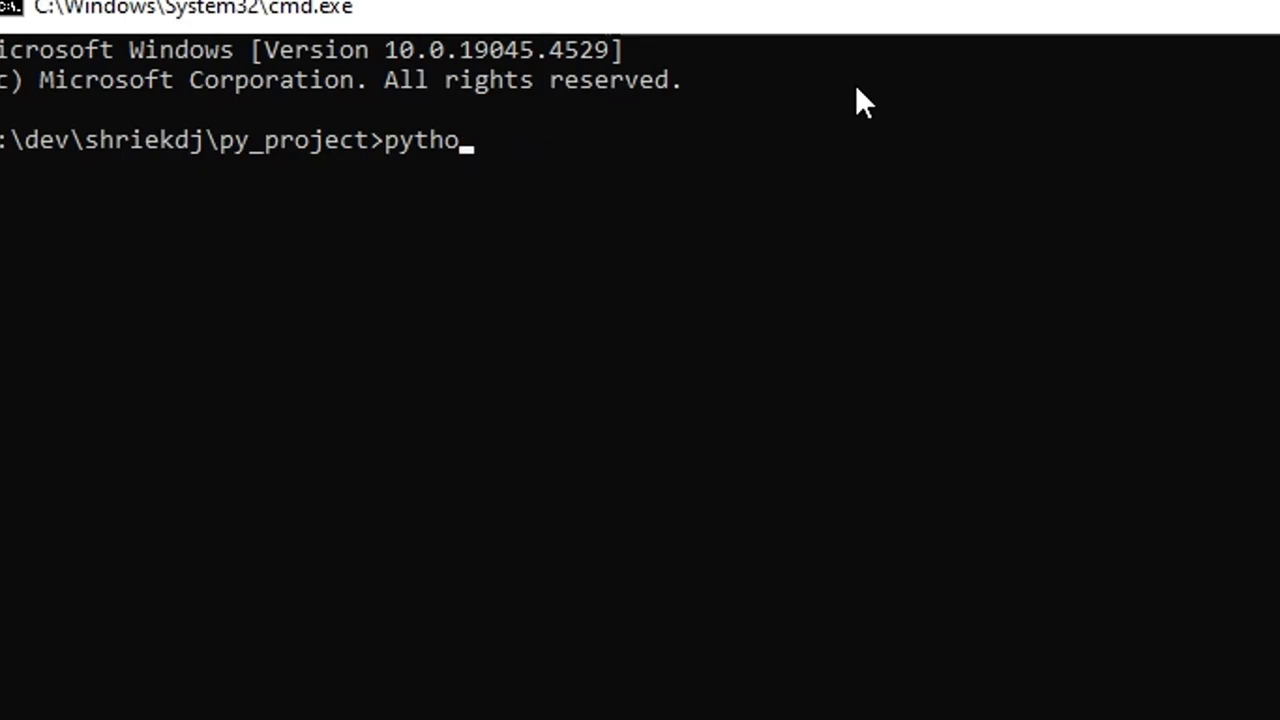
key(Backspace)
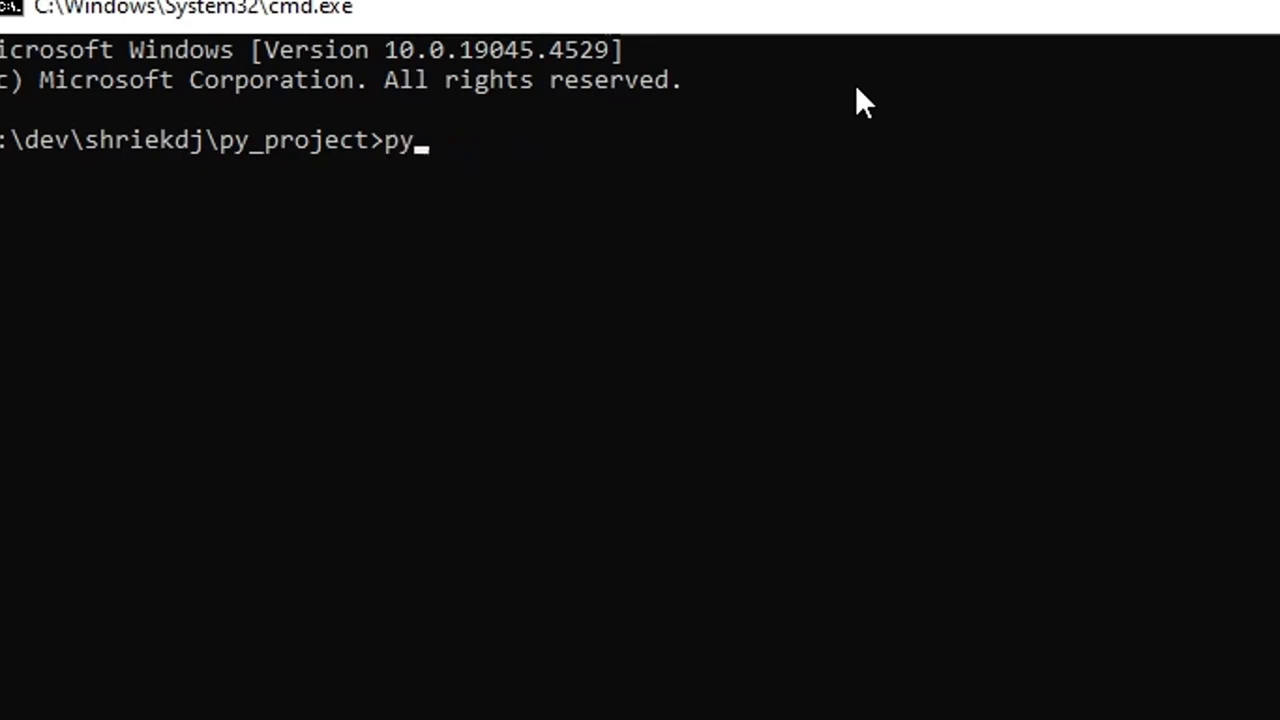
text(-m venv)
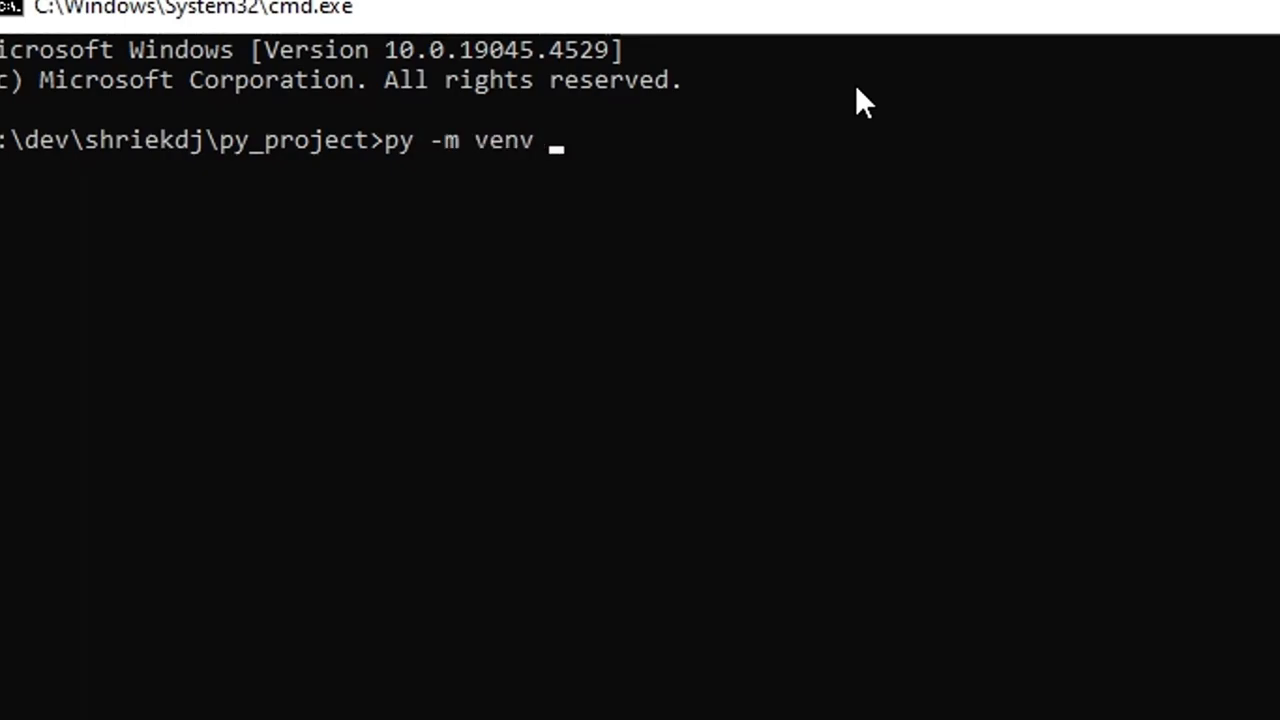
text(ven)
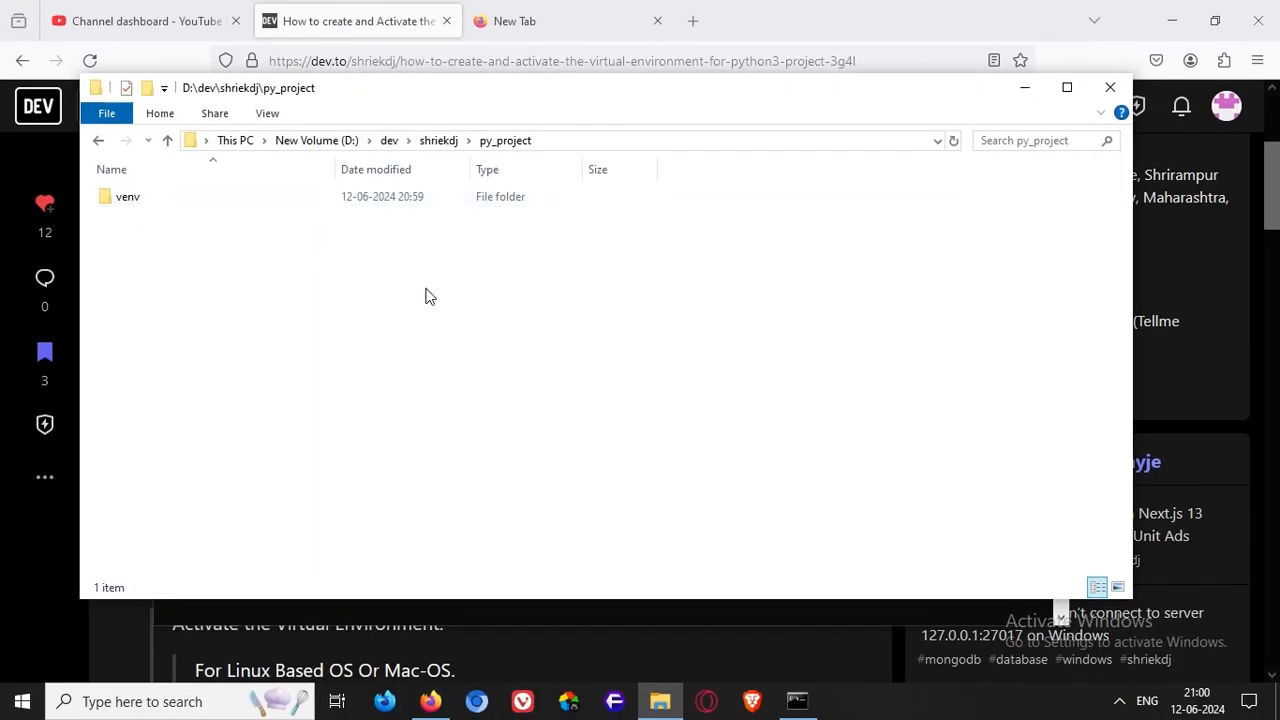
Load py_project in VS Code and view Activate.ps1 and deactivate.bat under venv\Scripts.
right_click(128, 196)
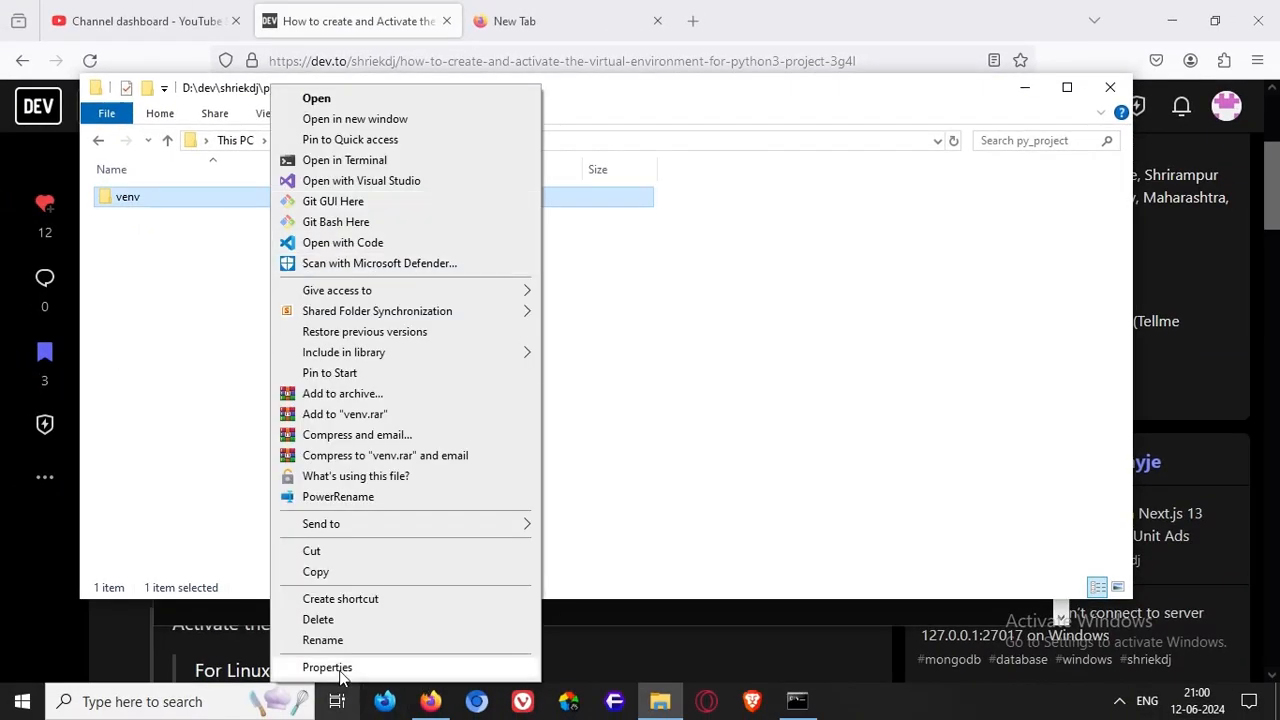
click(328, 668)
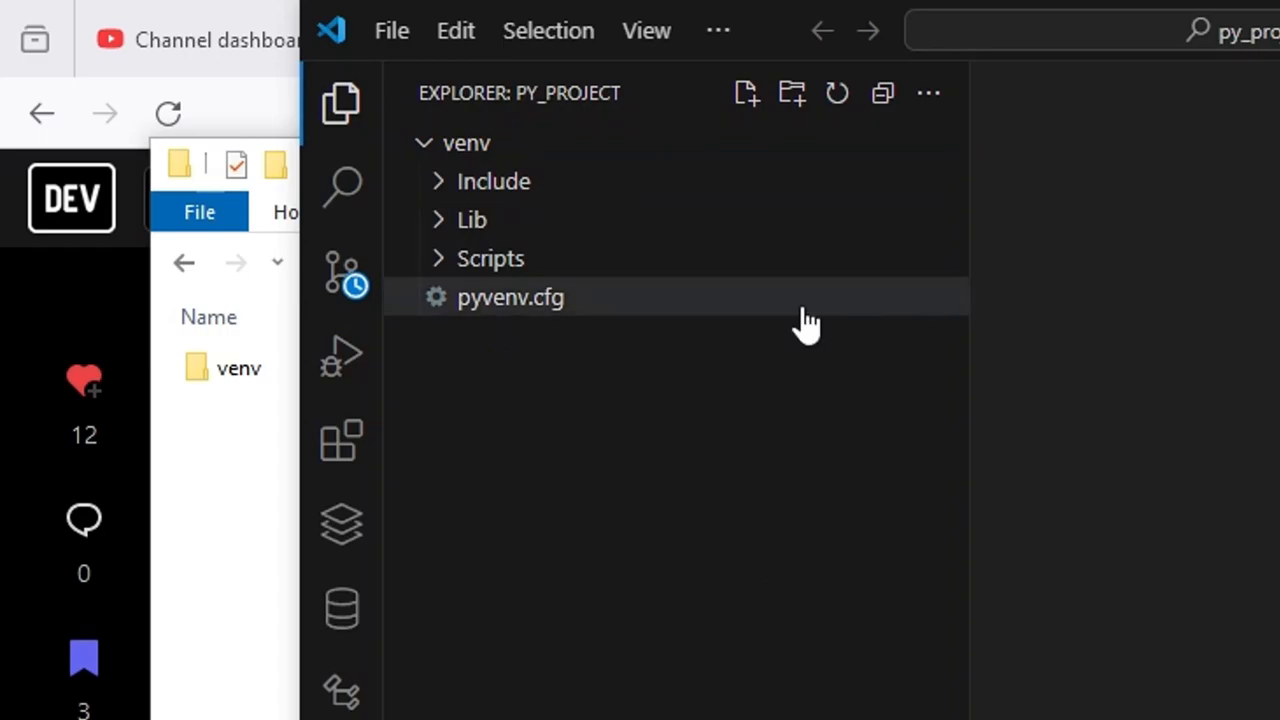
click(490, 258)
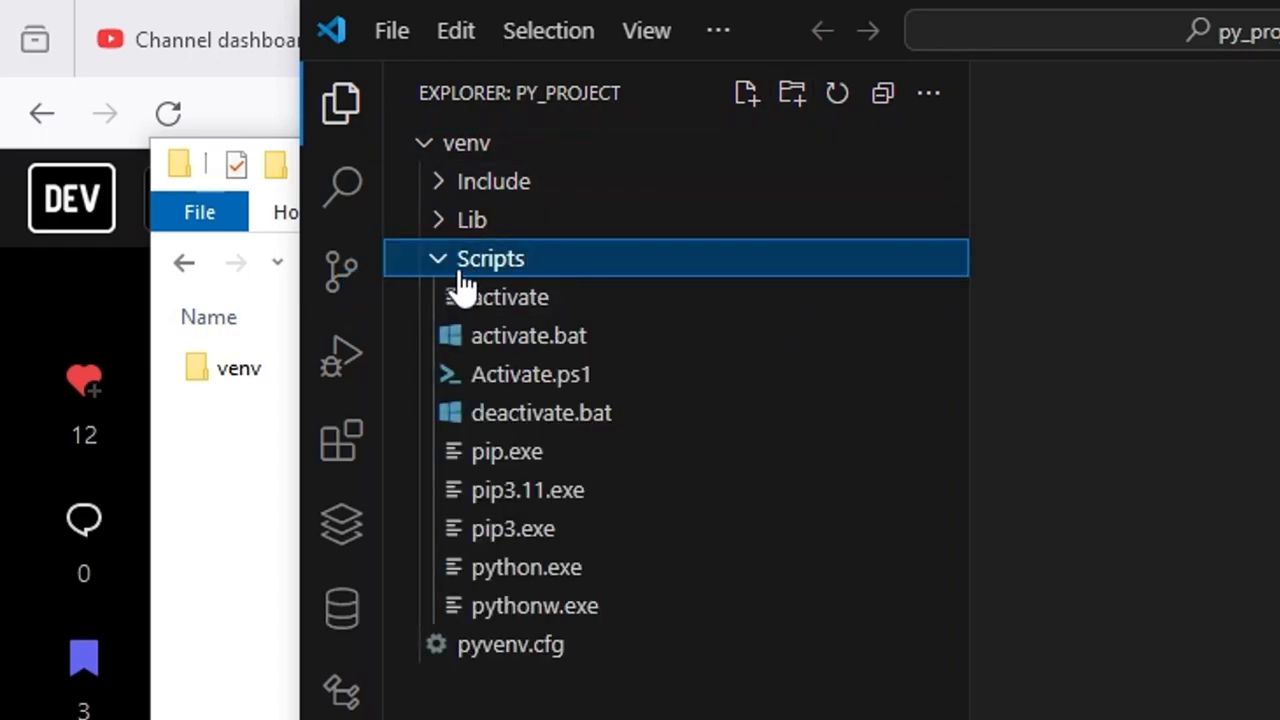
mouse_move(580, 412)
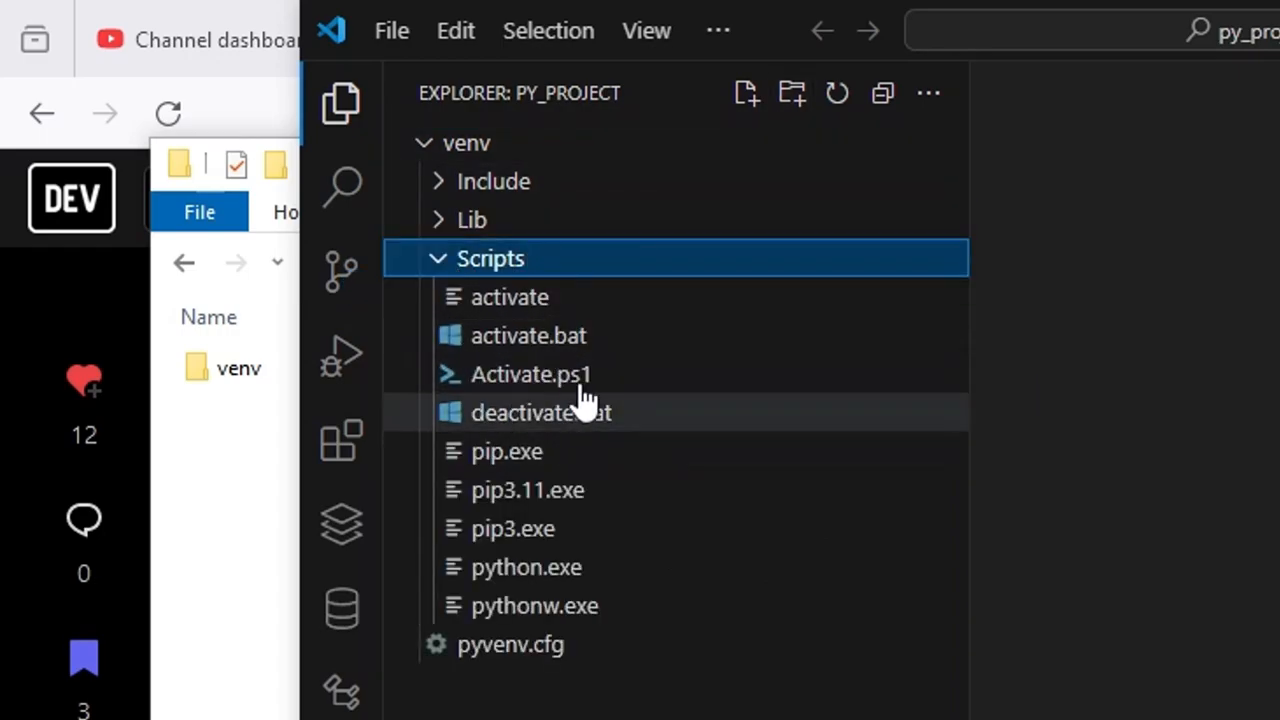
click(530, 374)
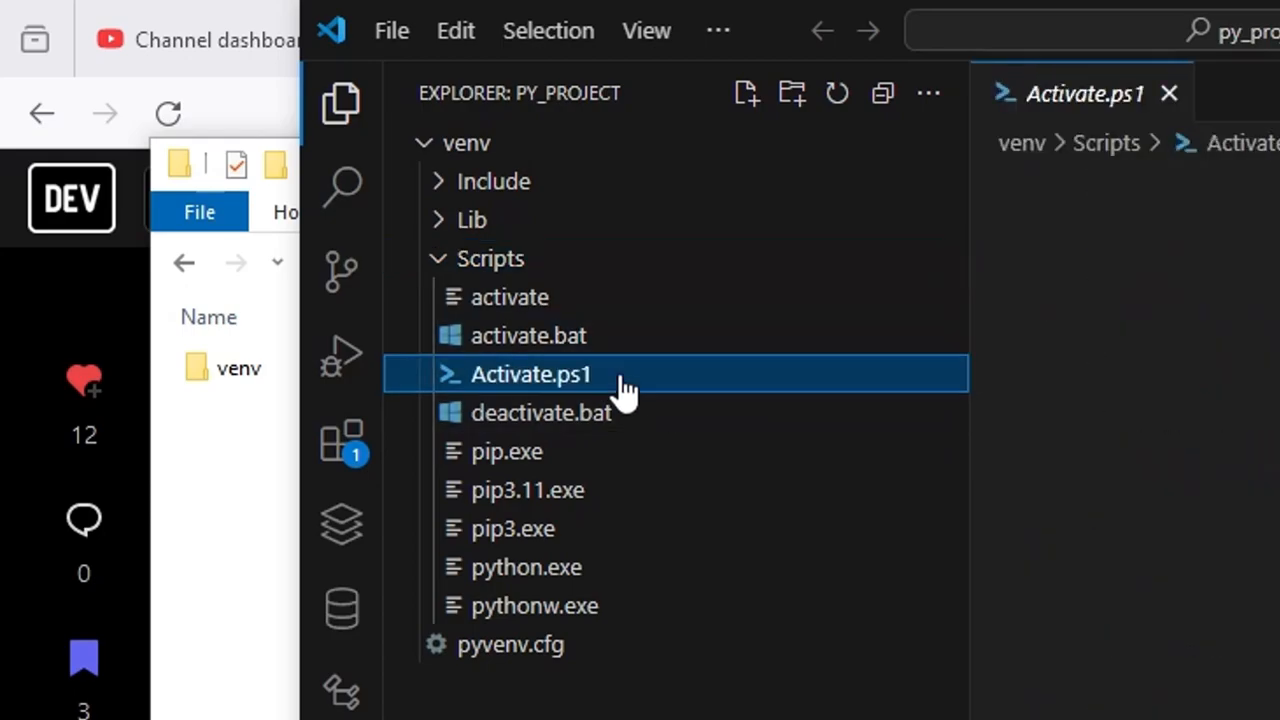
click(540, 412)
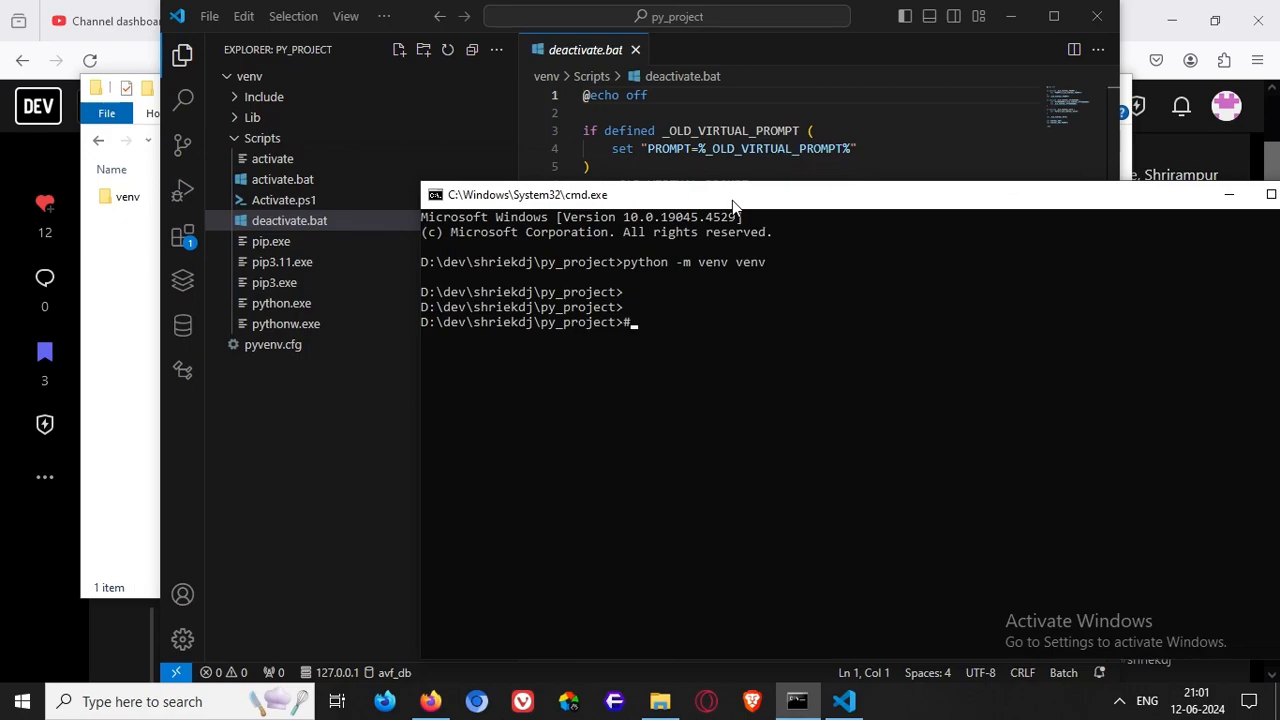
Activate the venv with .\venv\Scripts\activate.bat, checking the command in the browser article.
text(for command)
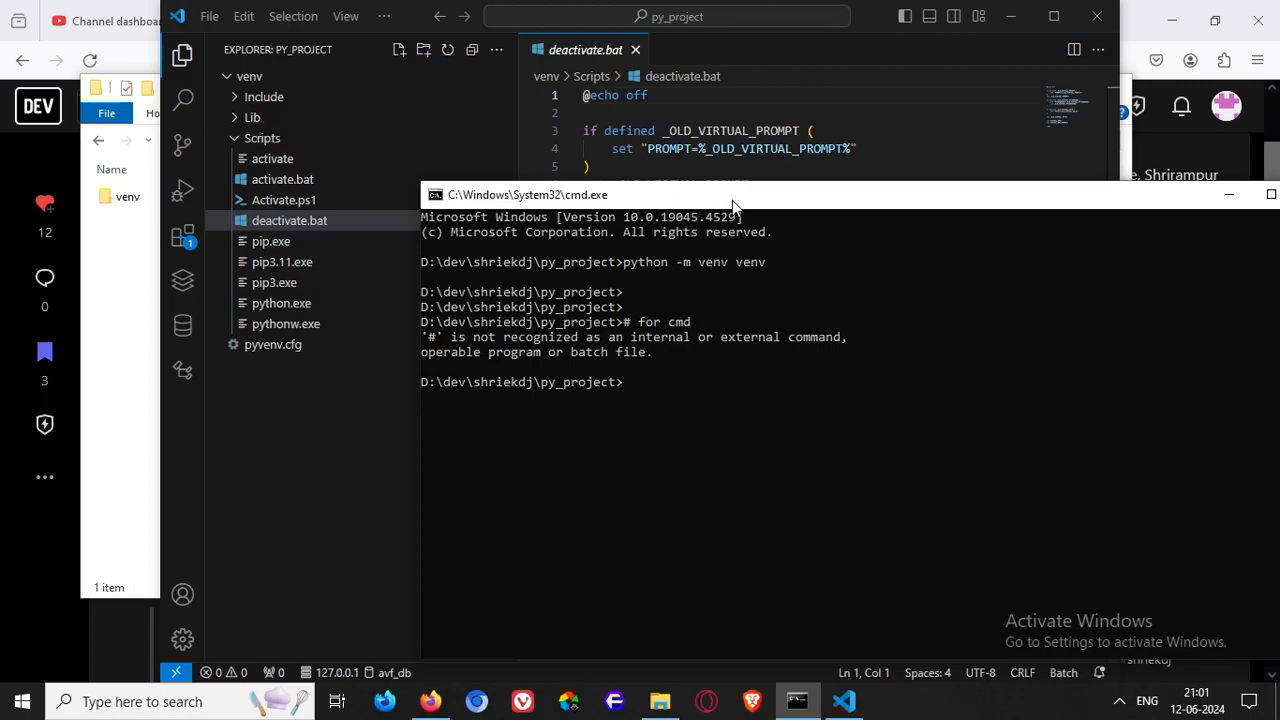
text(cd)
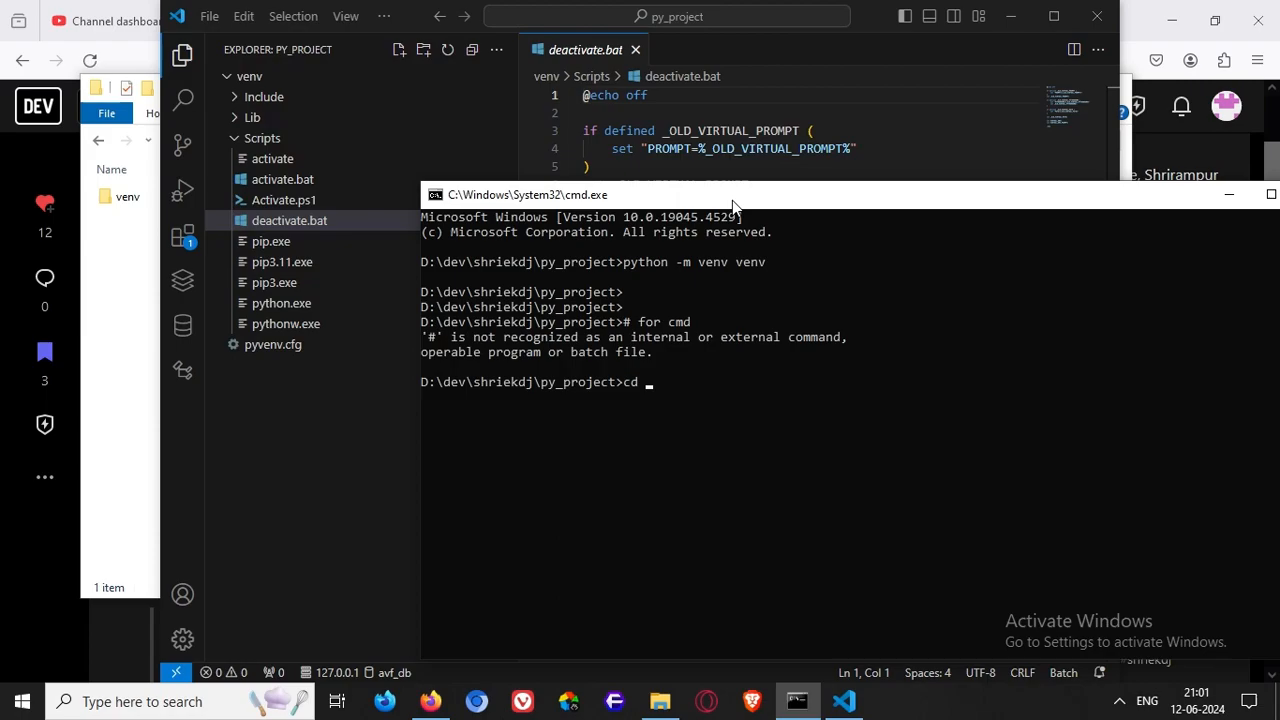
click(430, 700)
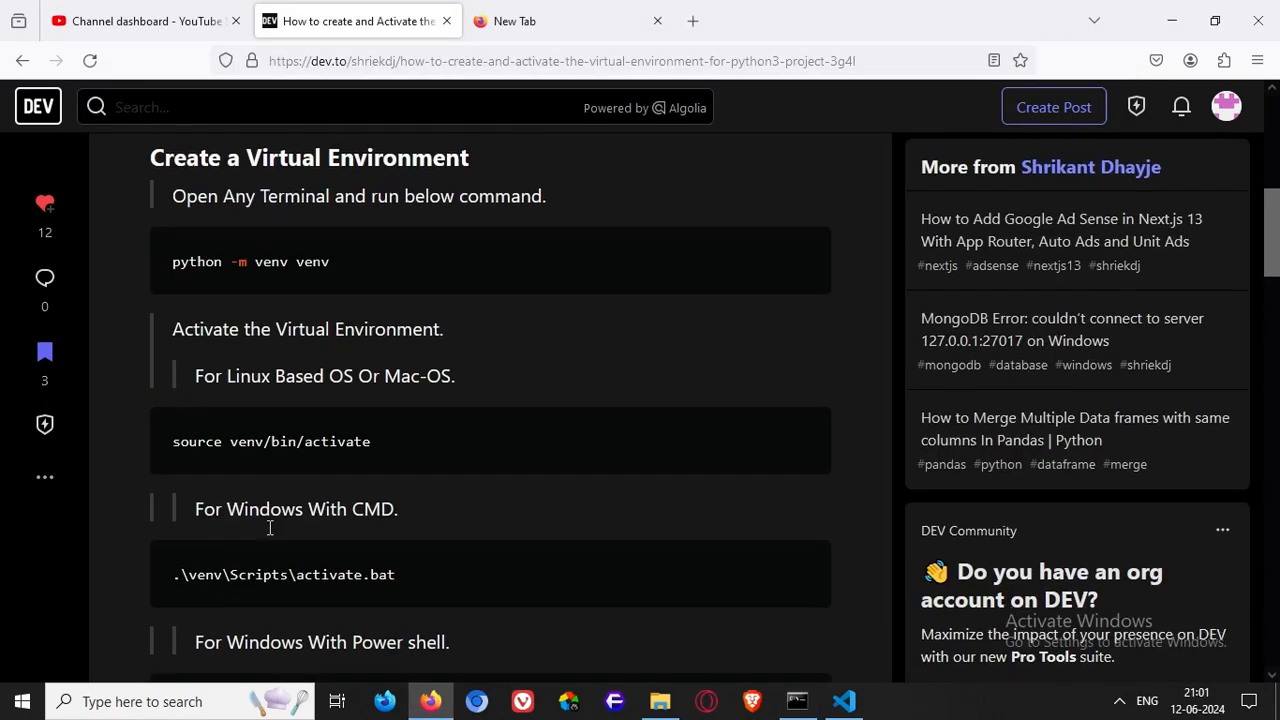
scroll(down, 3)
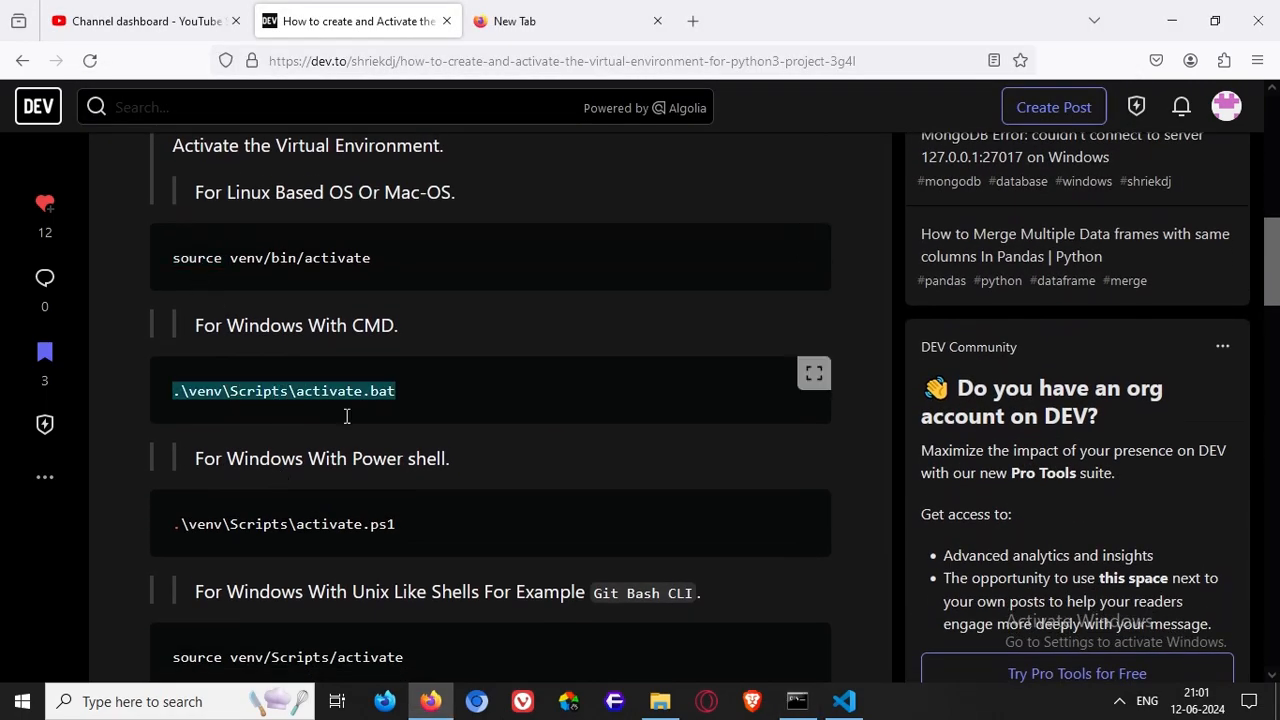
scroll(up, 3)
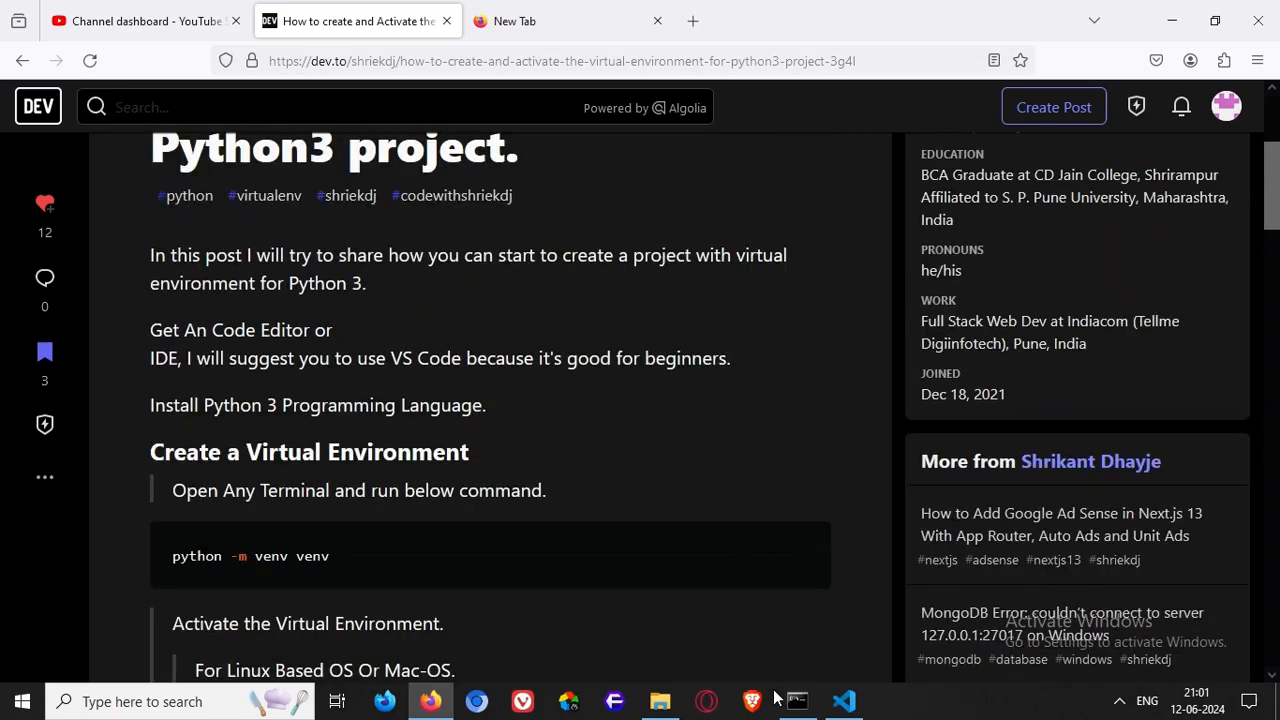
click(796, 700)
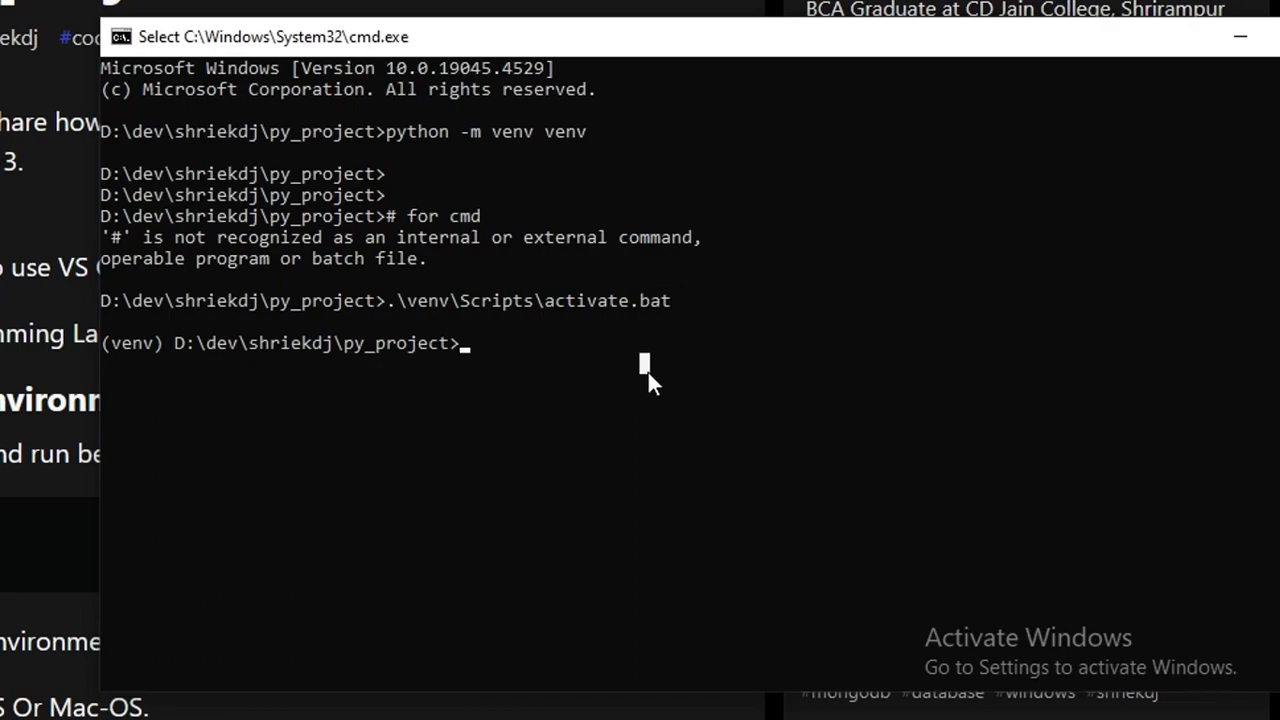
Deactivate the venv, then reactivate it with .\venv\Scripts\activate.
text(deactivate)
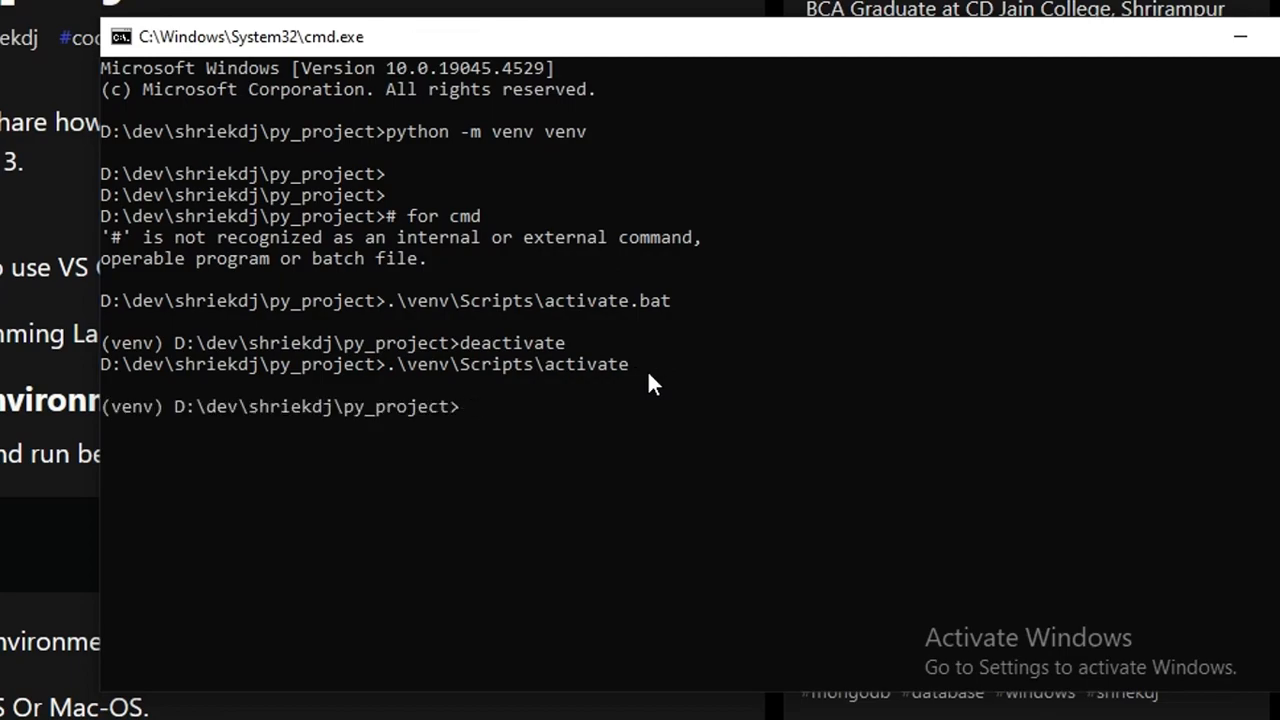
text(deactivate)
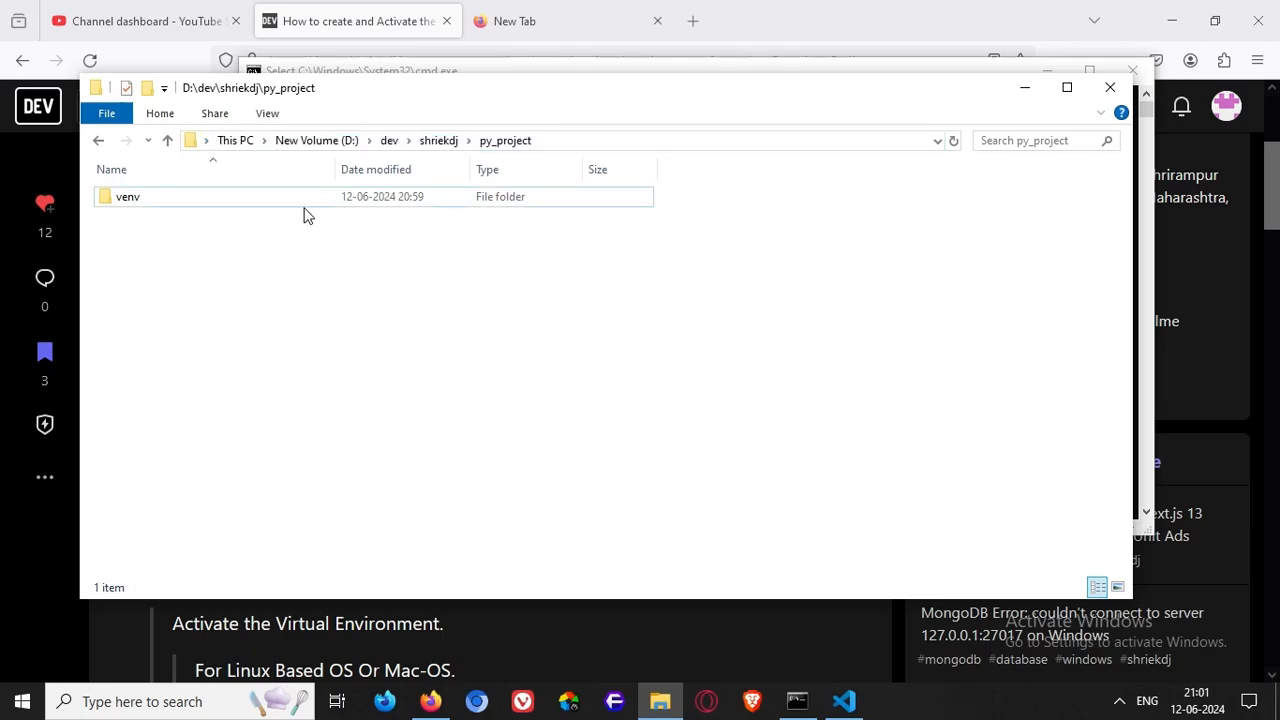
Start PowerShell from the py_project address bar and find the article's .\venv\Scripts\activate.ps1 command.
double_click(128, 196)
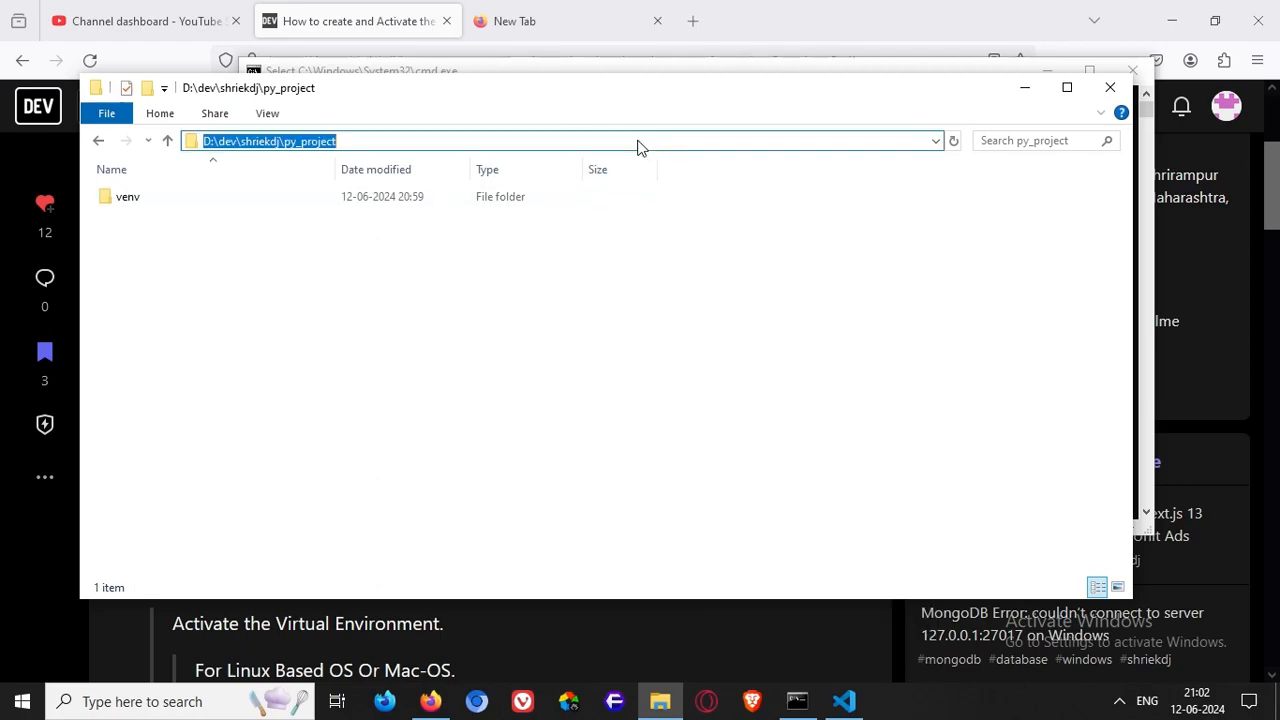
text(powershe)
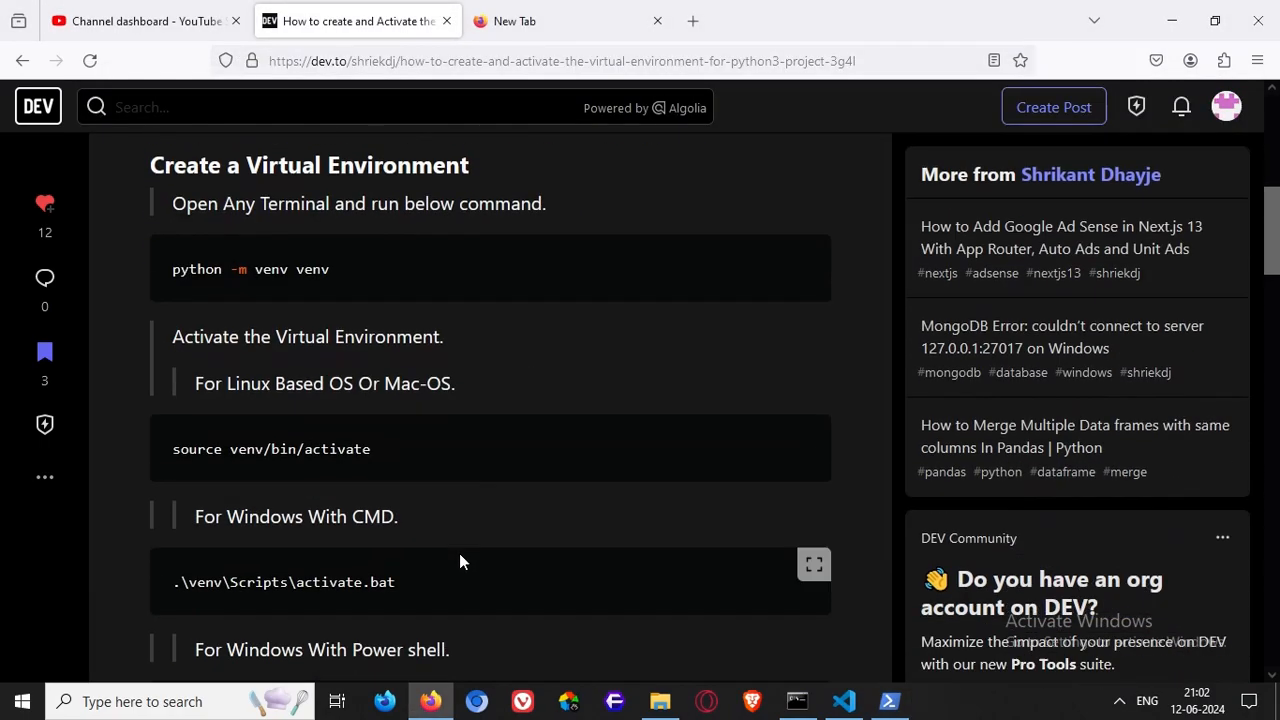
scroll(down, 3)
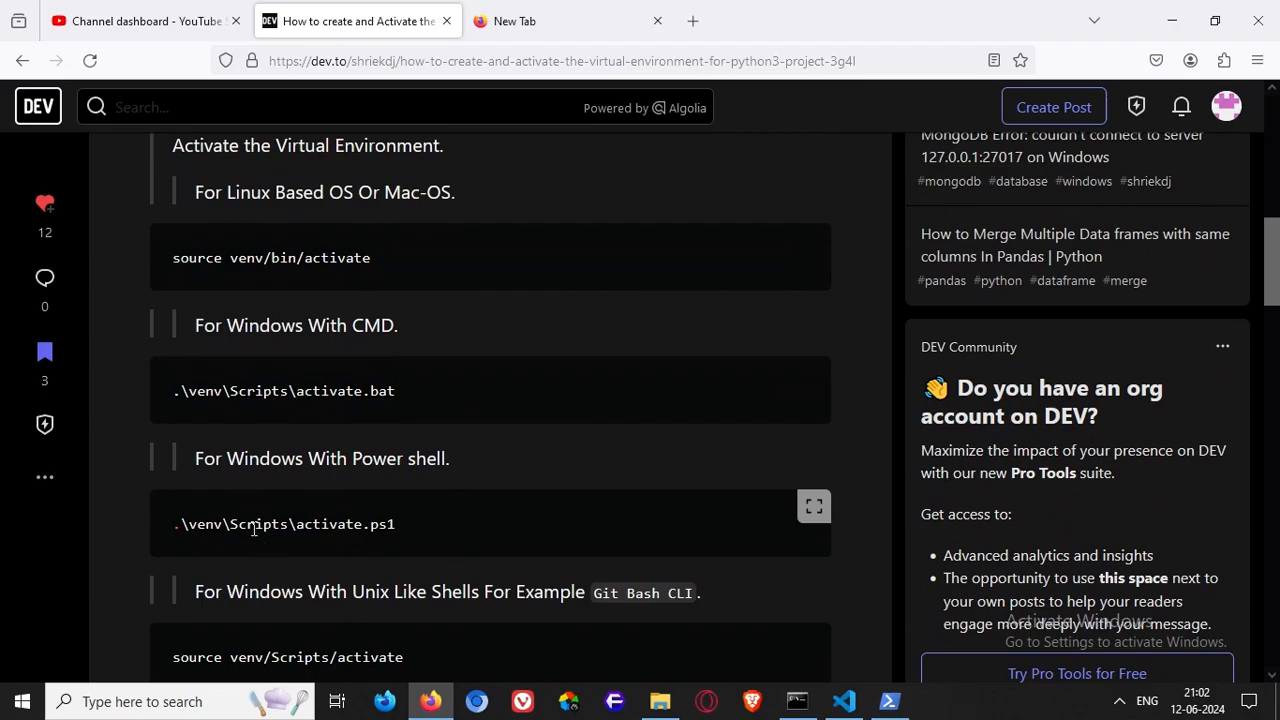
click(796, 700)
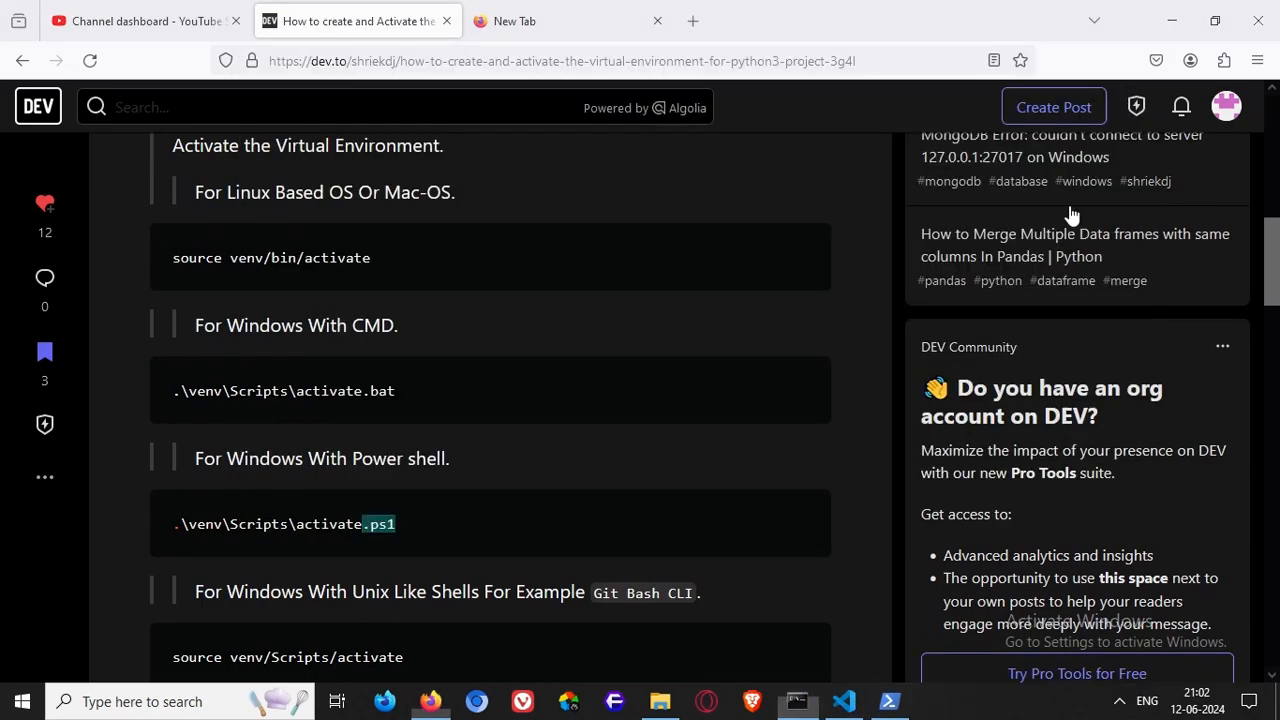
Activate the venv in PowerShell with .\venv\Scripts\Activate.ps1, then deactivate it.
click(844, 700)
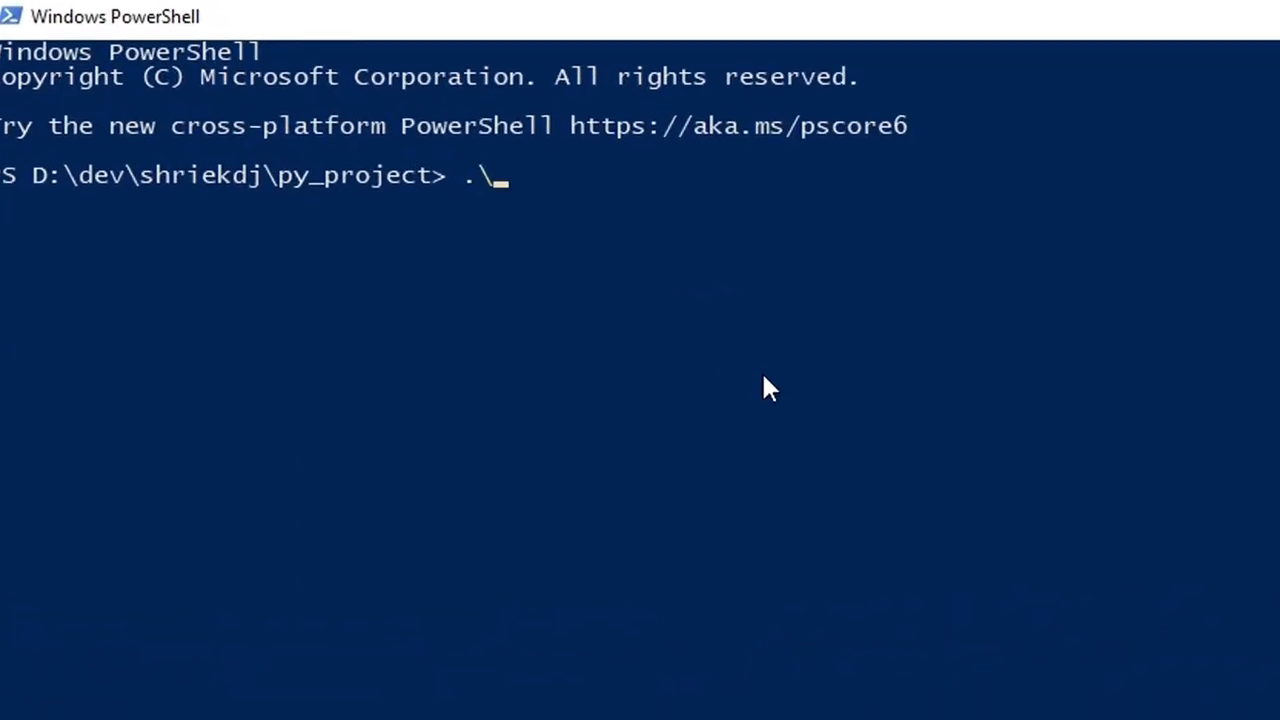
text(venv\)
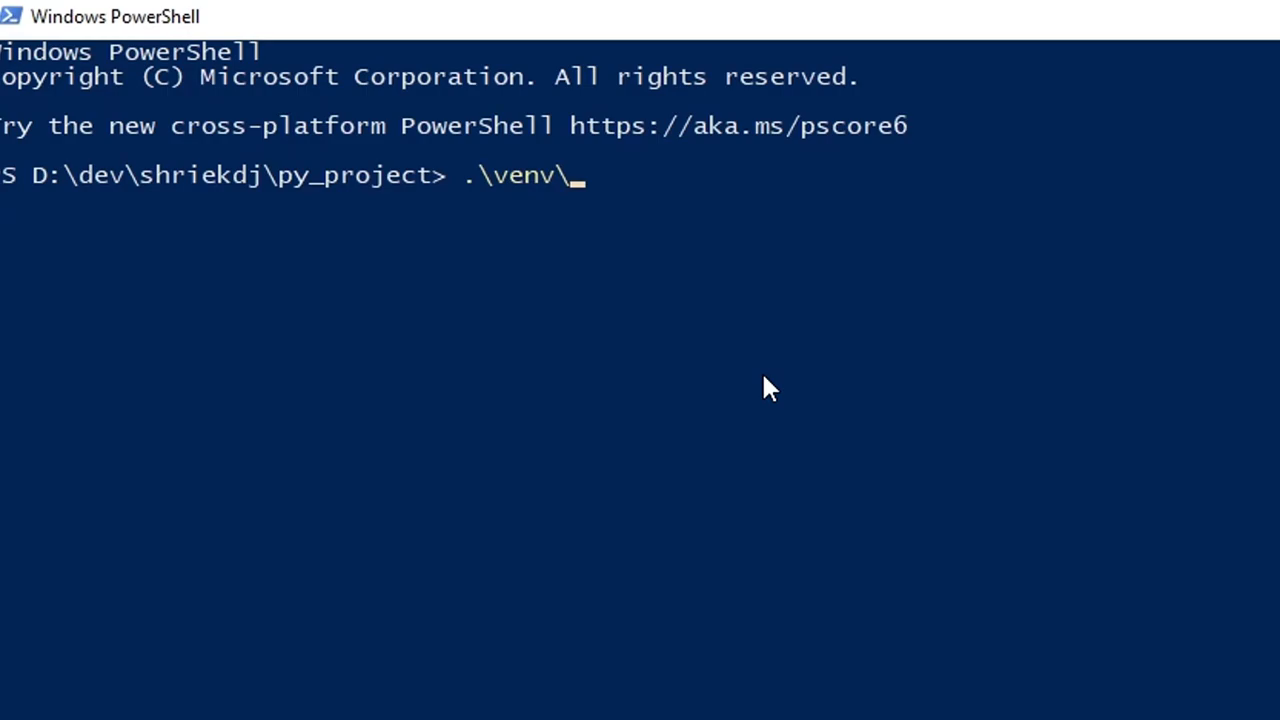
text(pyvenv.)
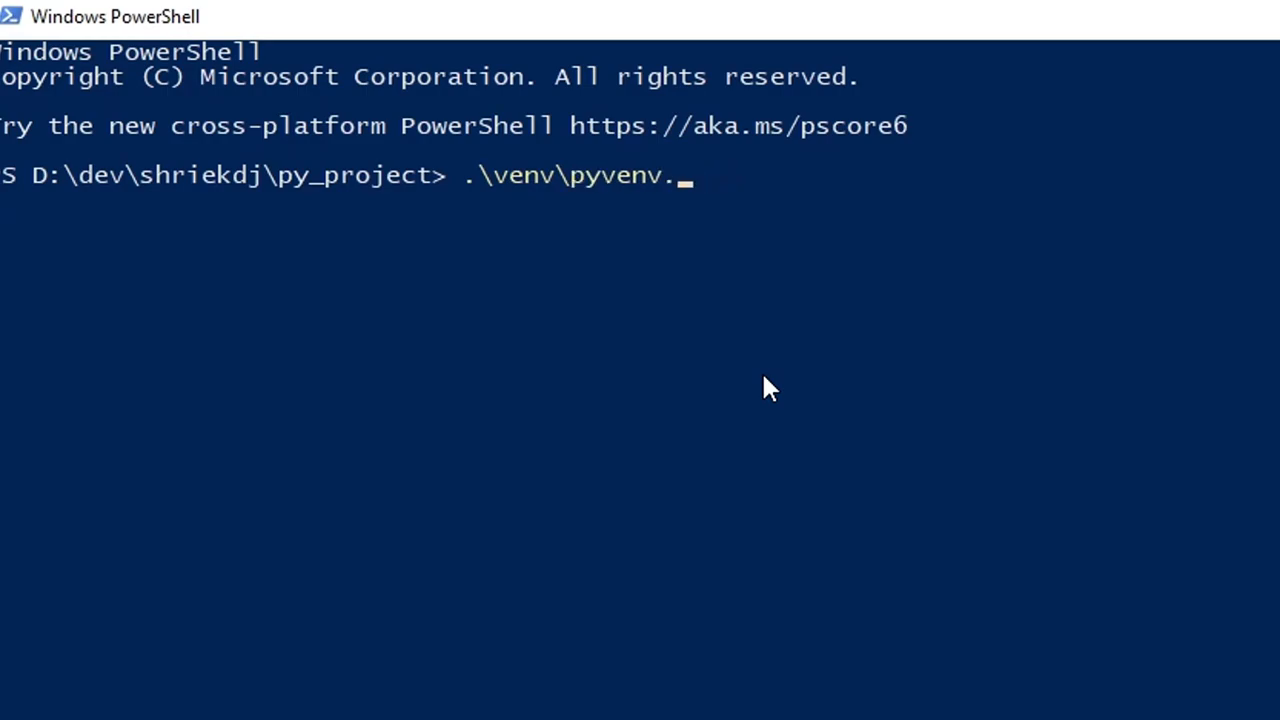
key(Tab)
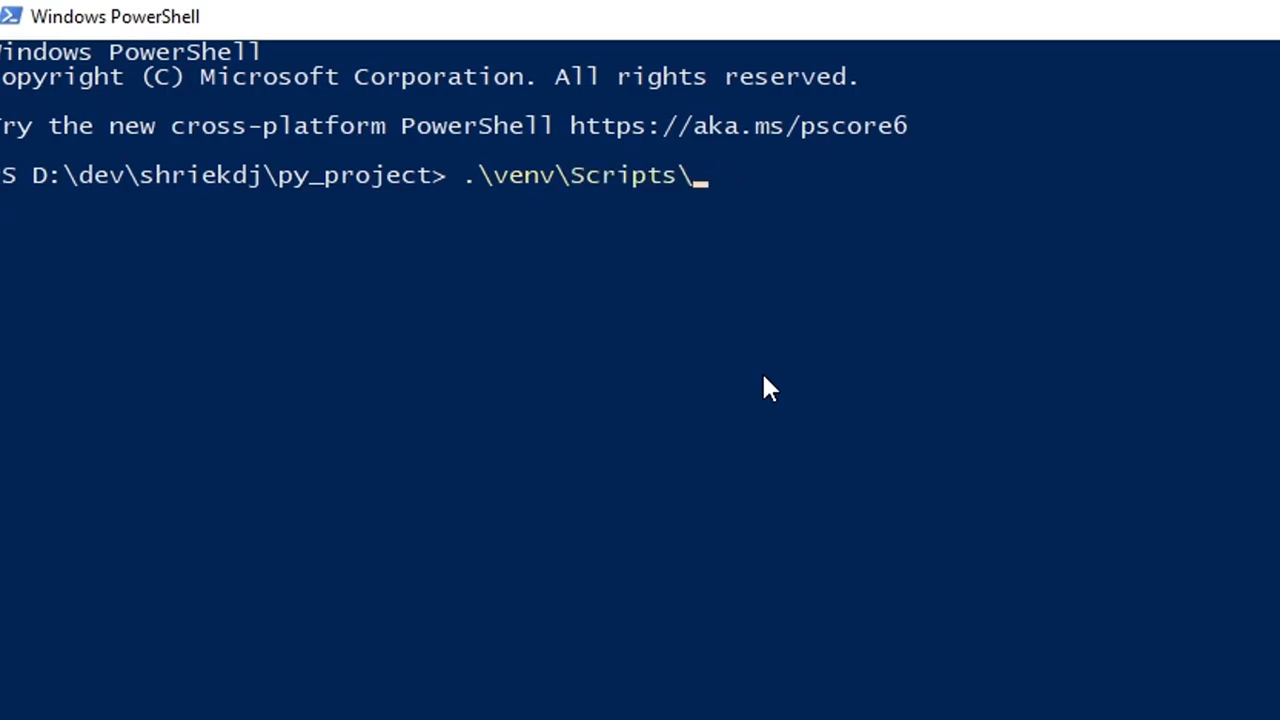
text(activate)
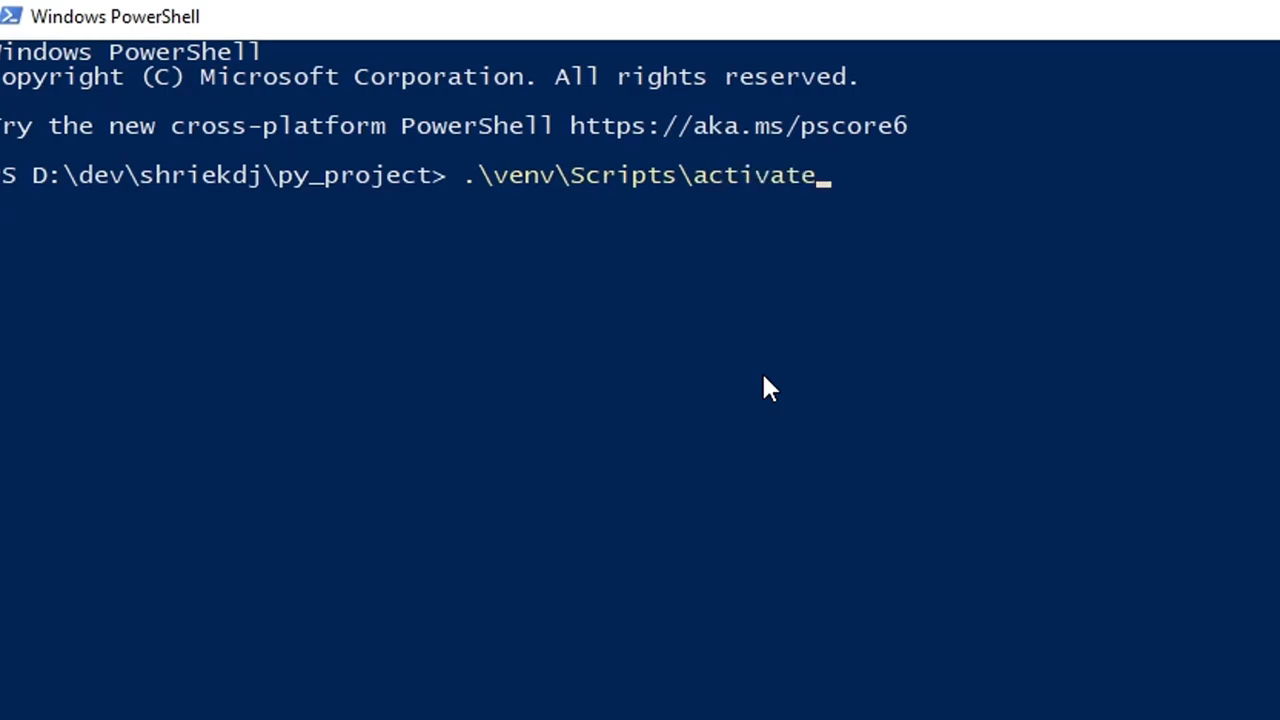
text(.PS)
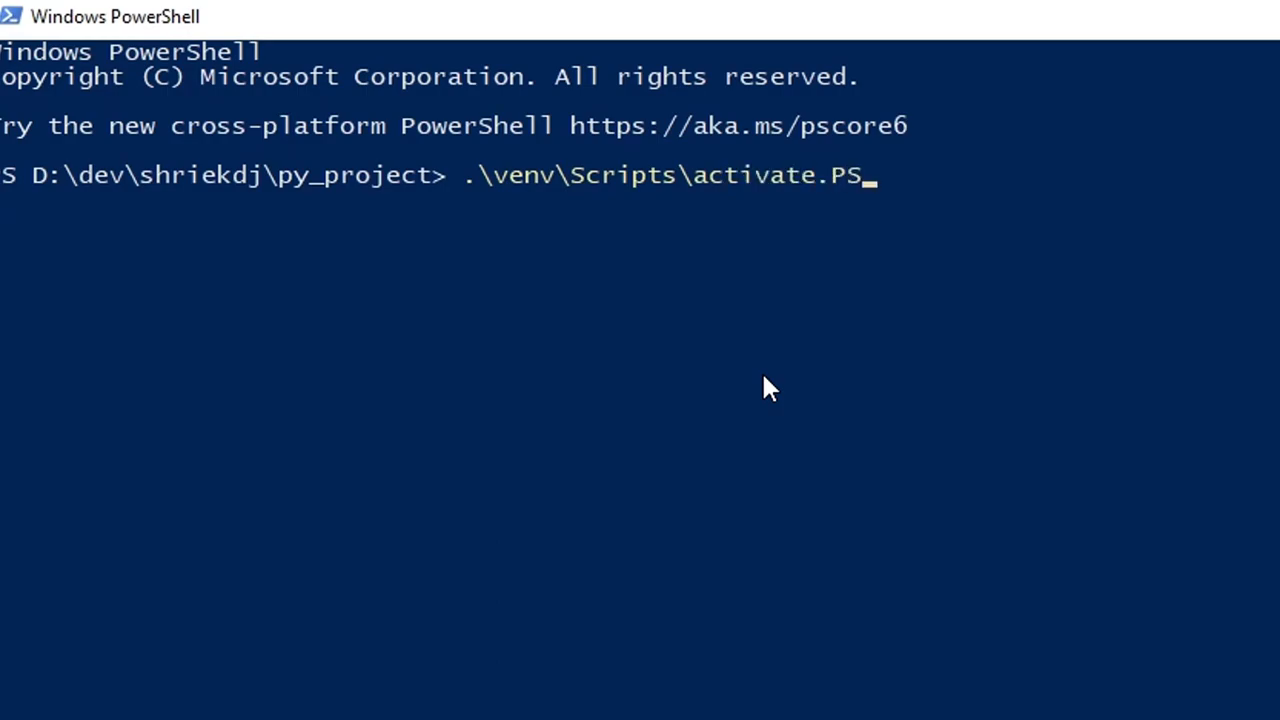
key(Tab)
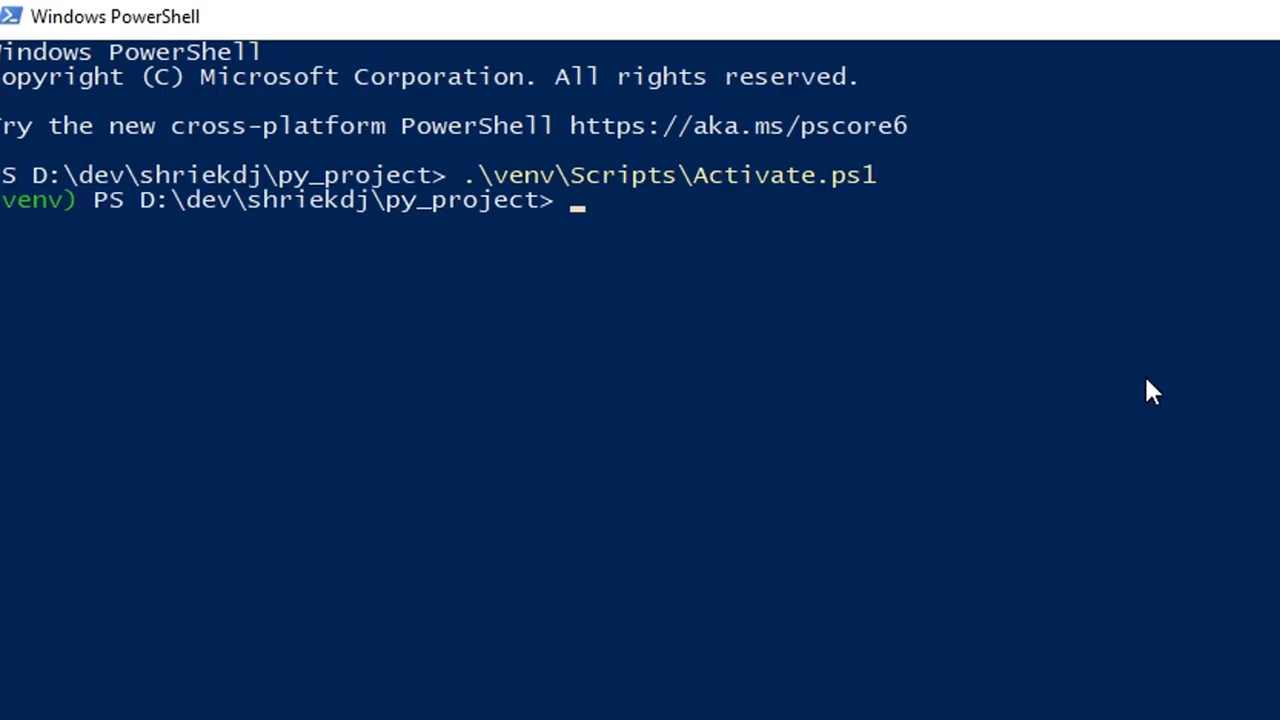
text(deactivat)
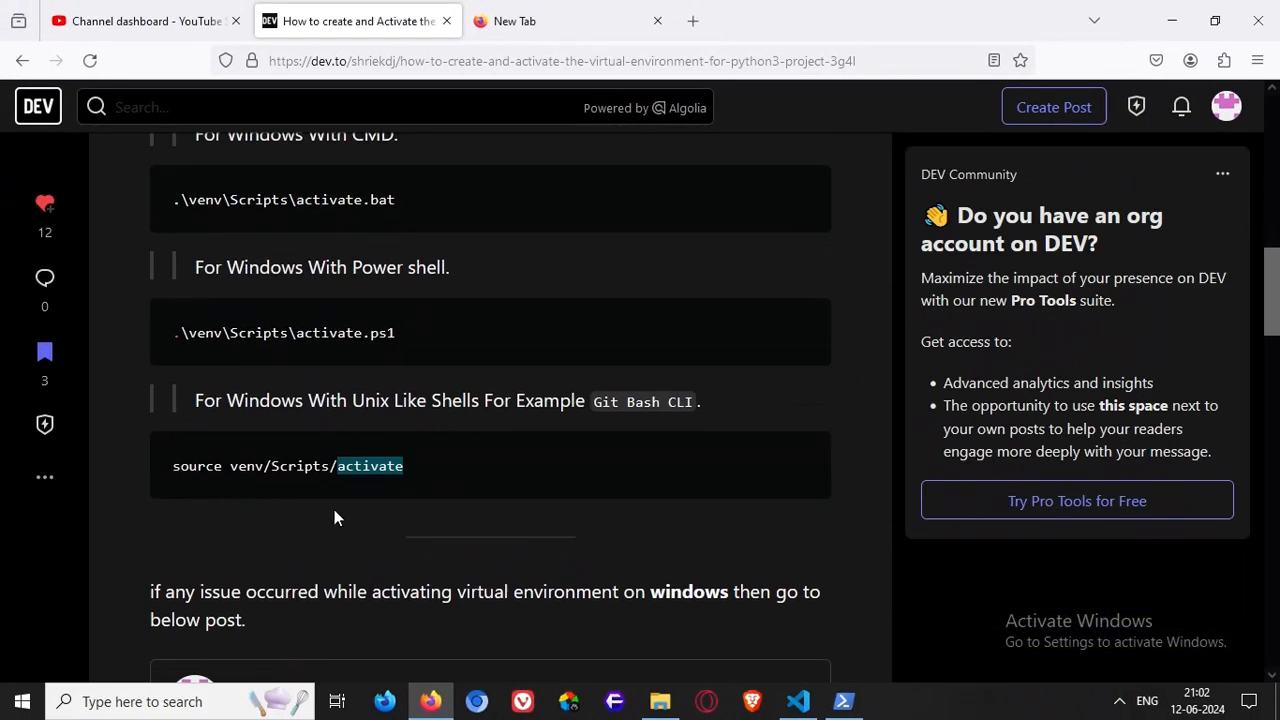
mouse_move(532, 390)
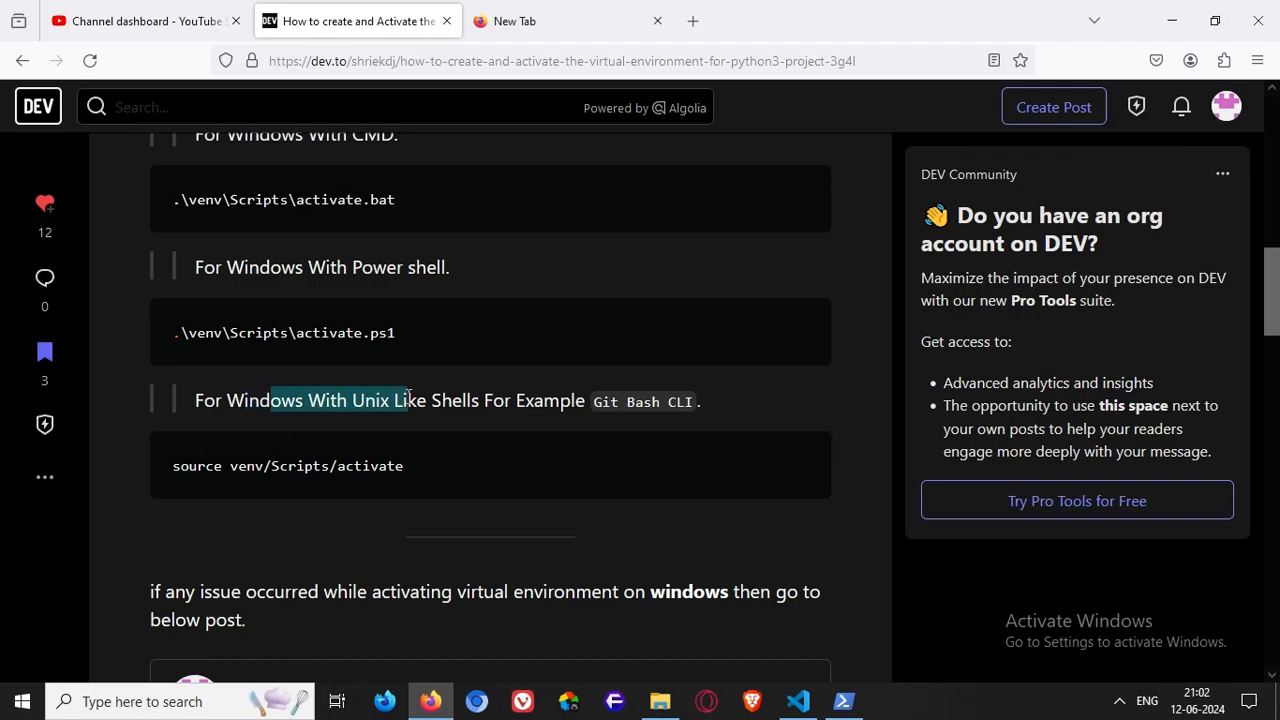
Launch a Git Bash shell in the py_project folder via Git Bash Here.
click(660, 700)
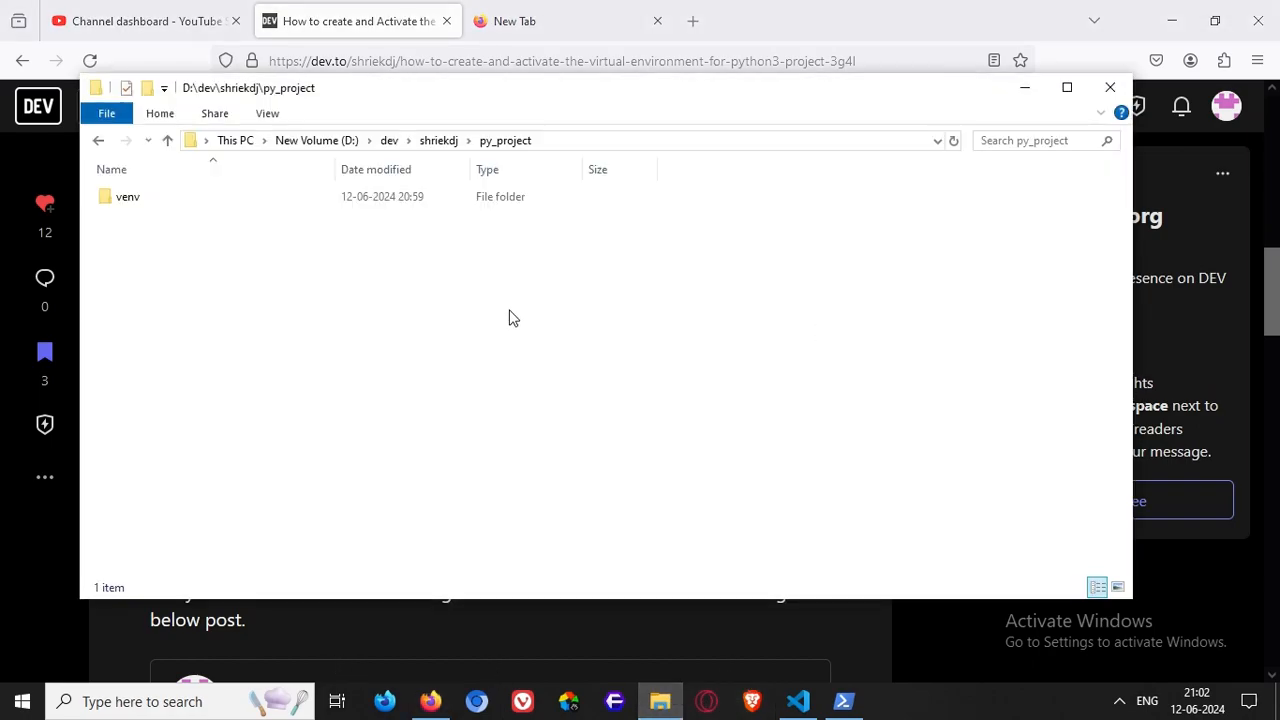
right_click(512, 318)
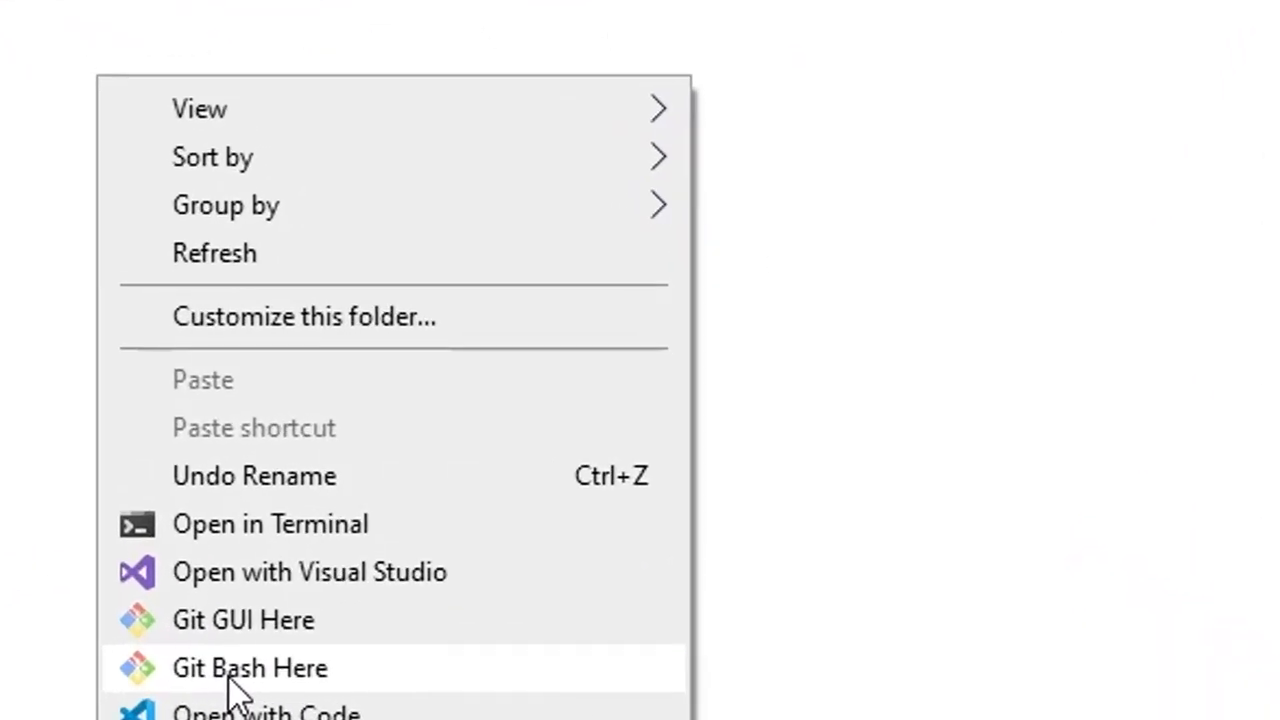
click(248, 668)
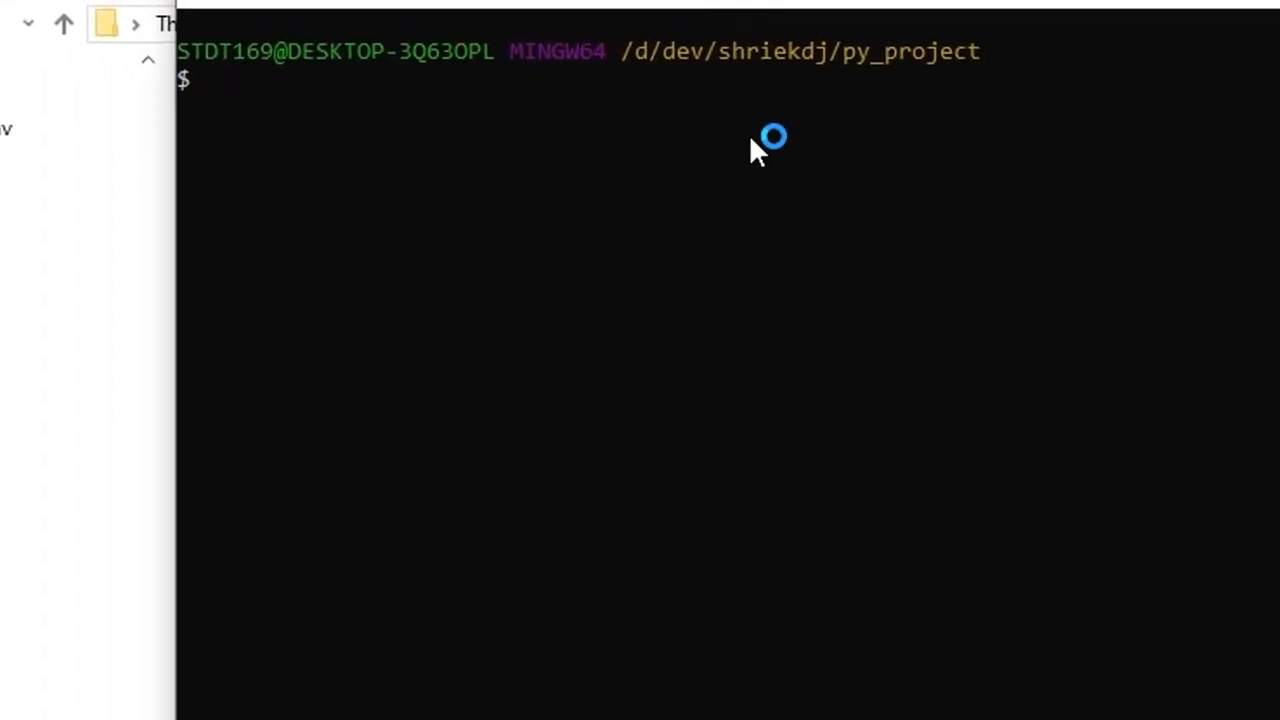
Activate the venv with source venv/Scripts/activate, then deactivate it.
text(source)
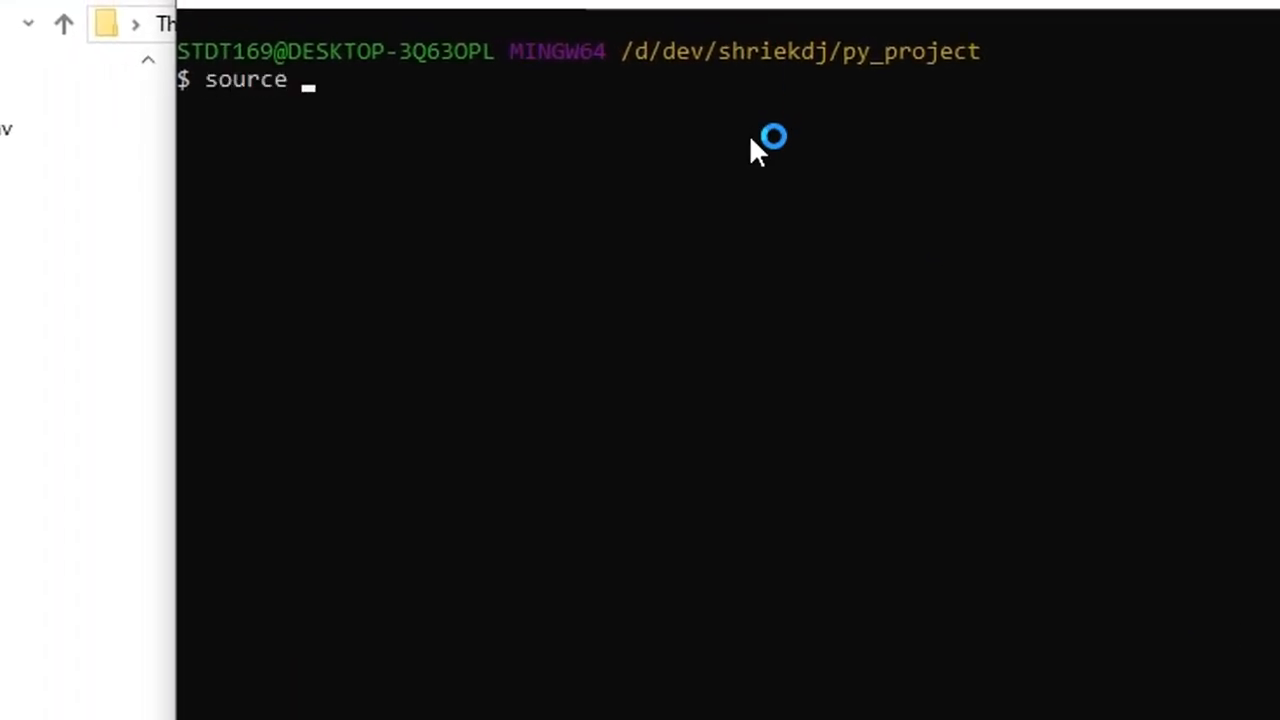
text(vev)
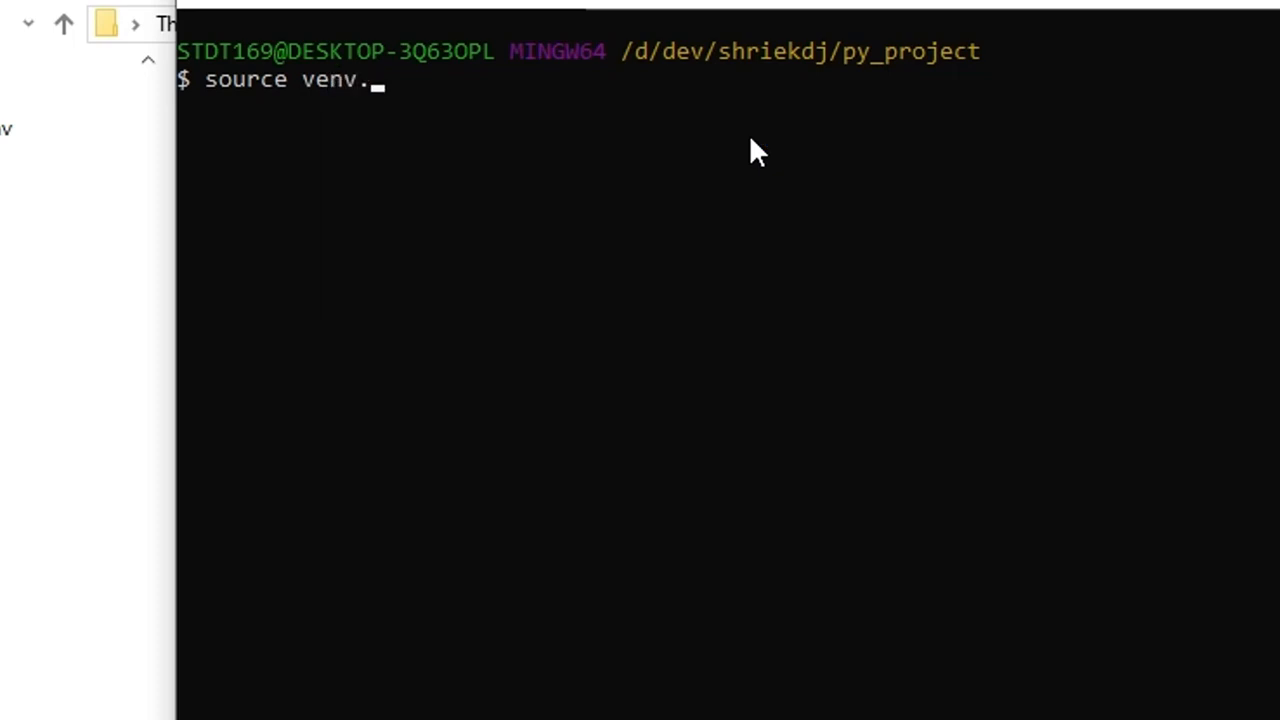
text(/Scripts/activate)
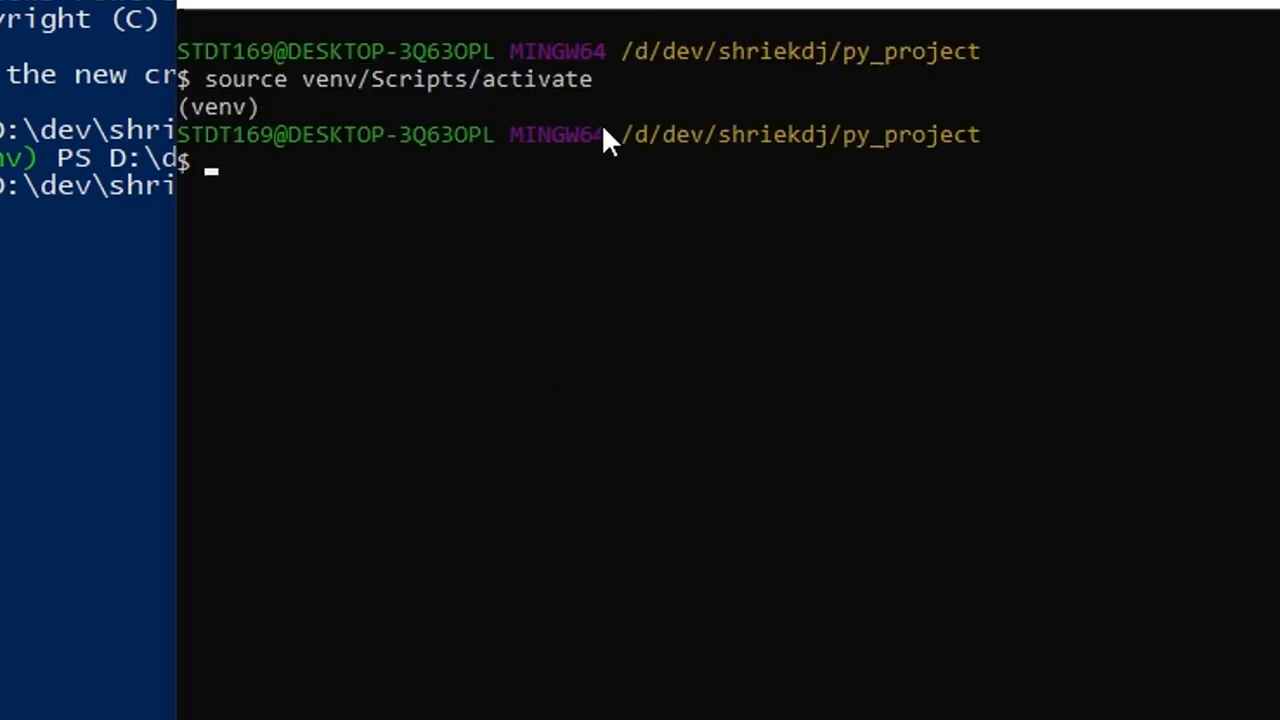
text(deacti)
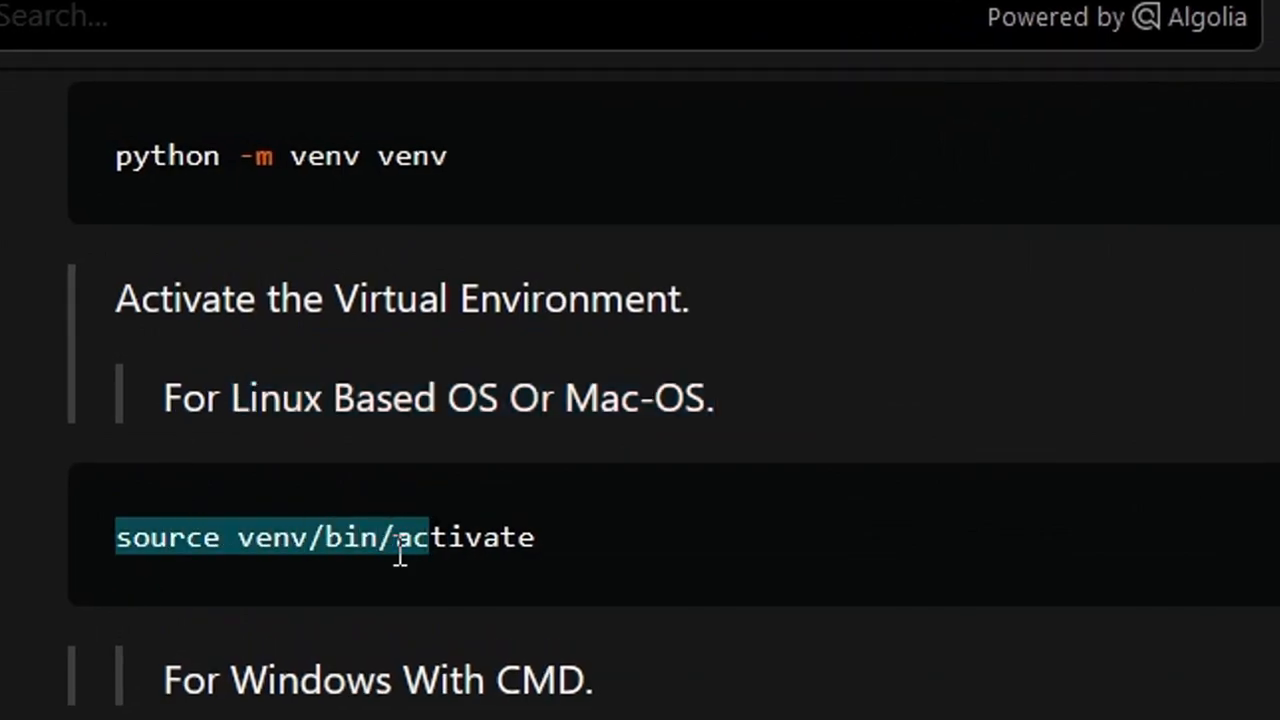
scroll(down, 3)
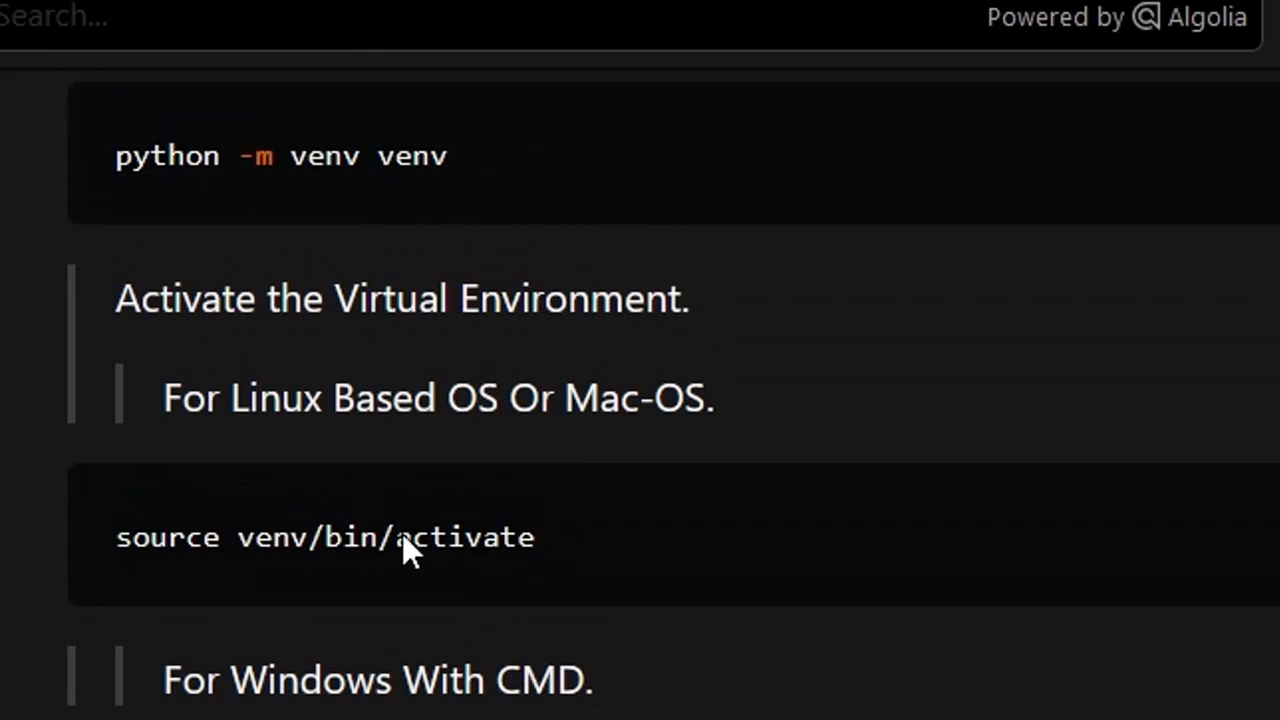
double_click(350, 536)
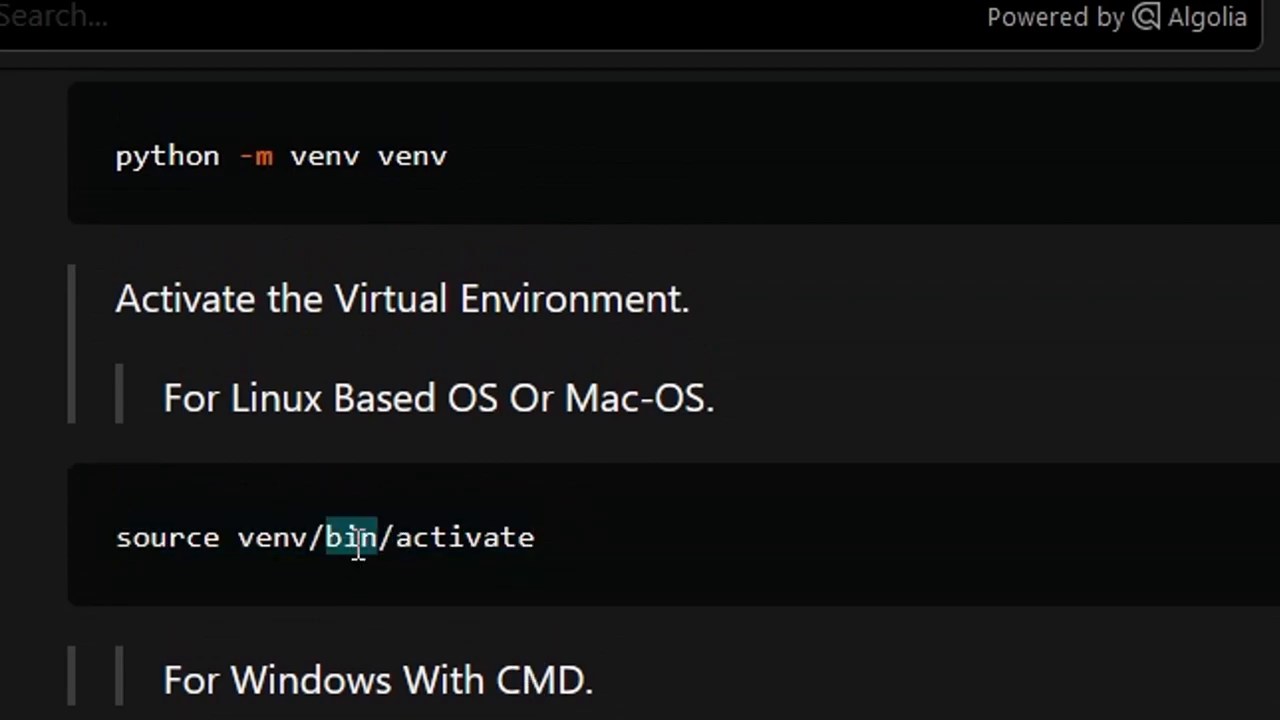
triple_click(350, 536)
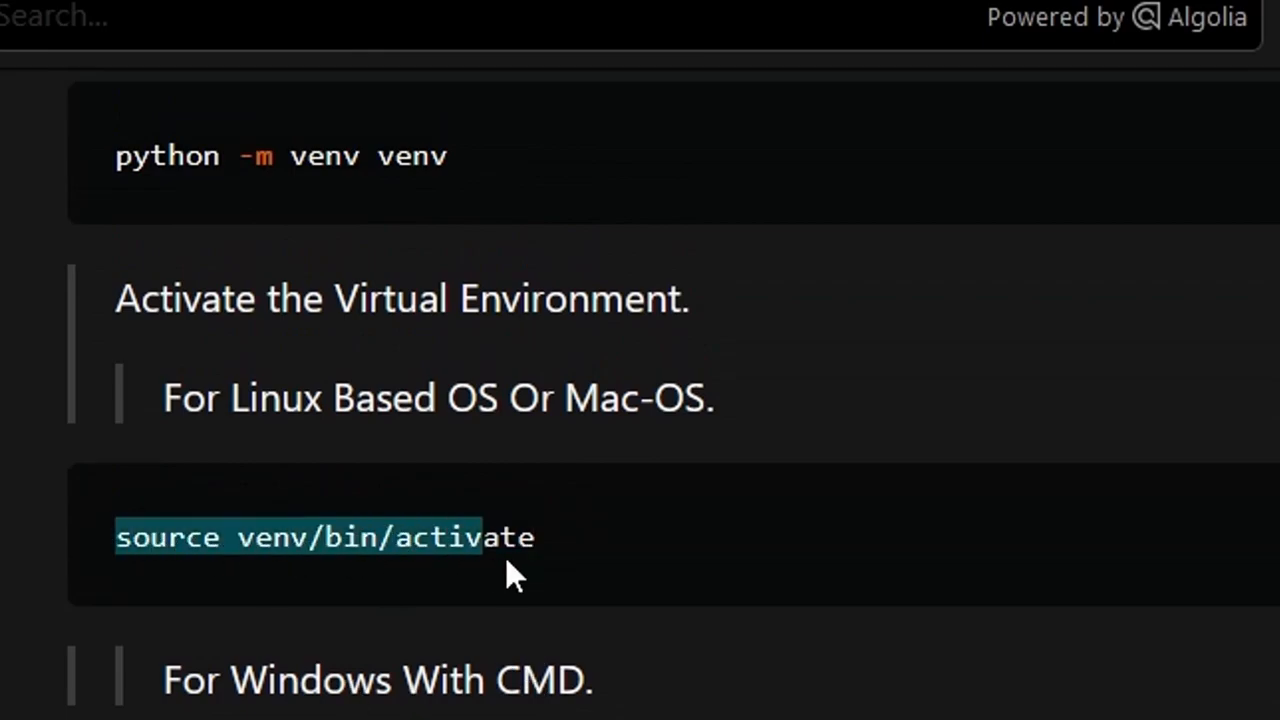